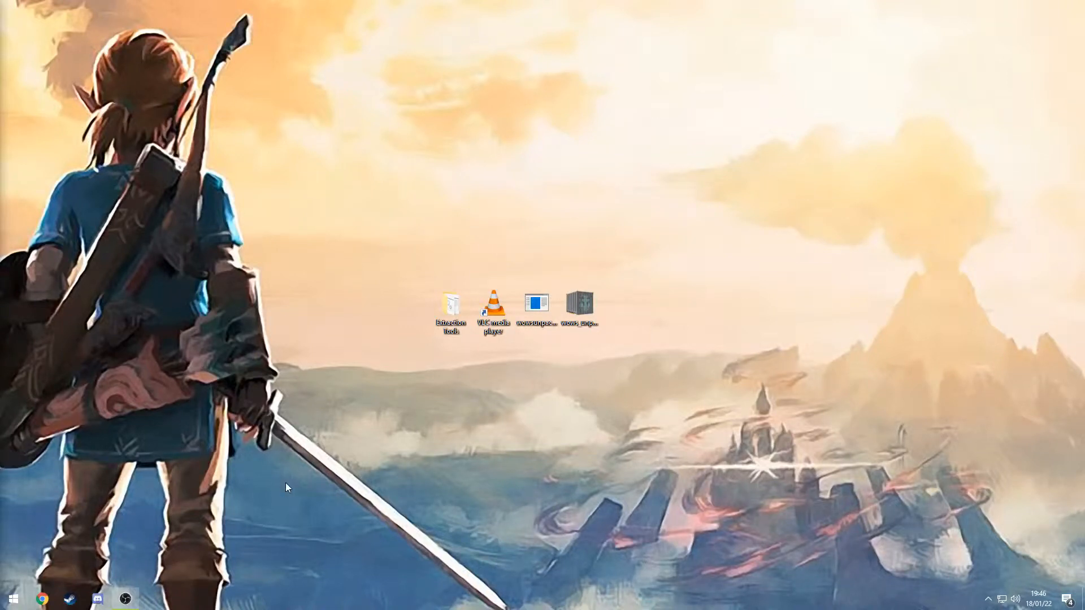
mouse_move(413, 446)
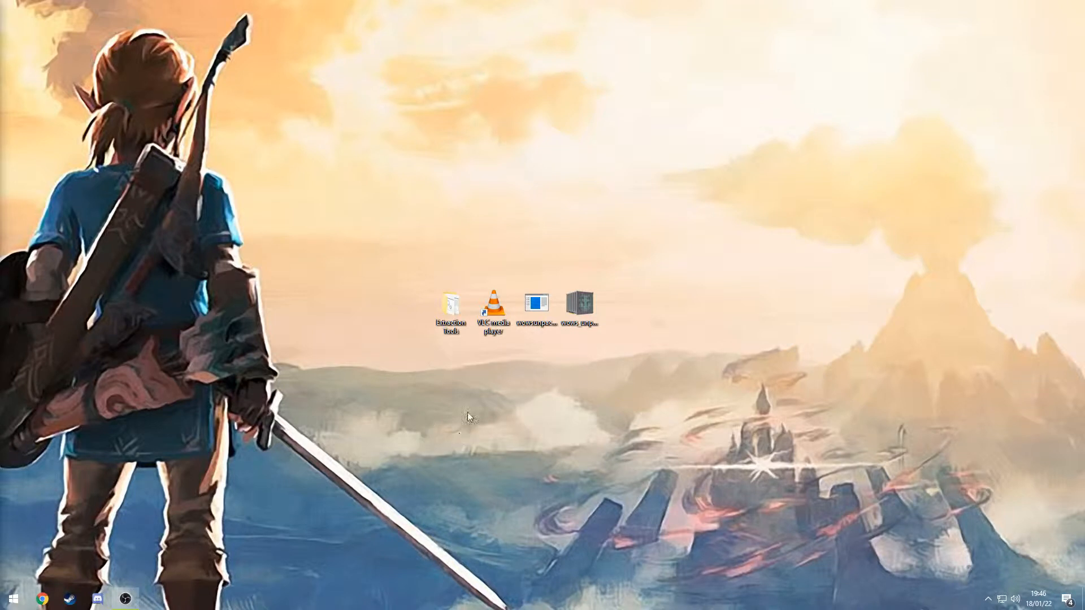
mouse_move(441, 441)
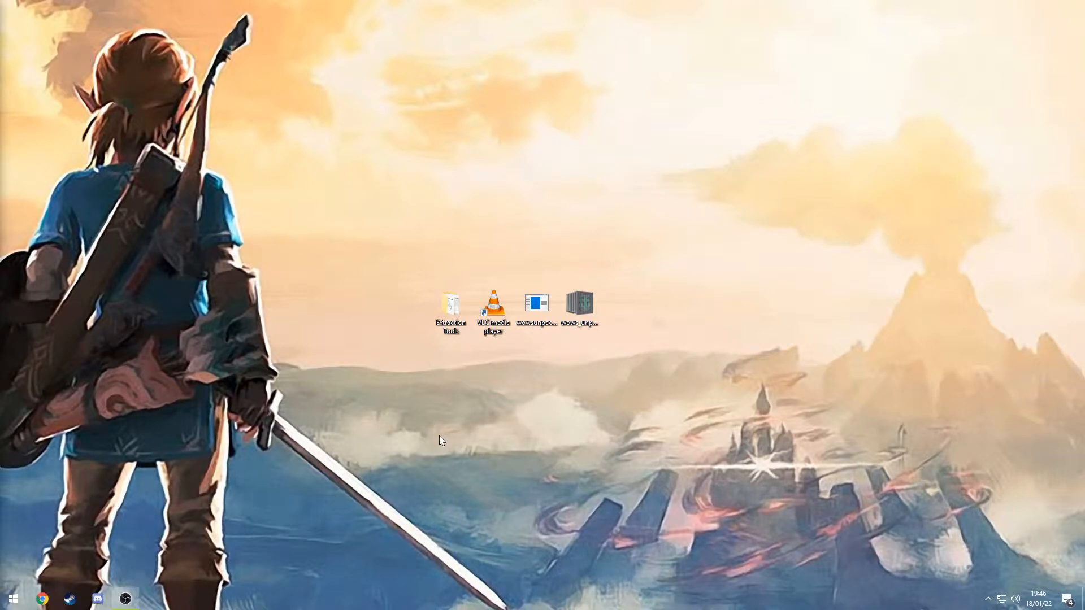
mouse_move(509, 422)
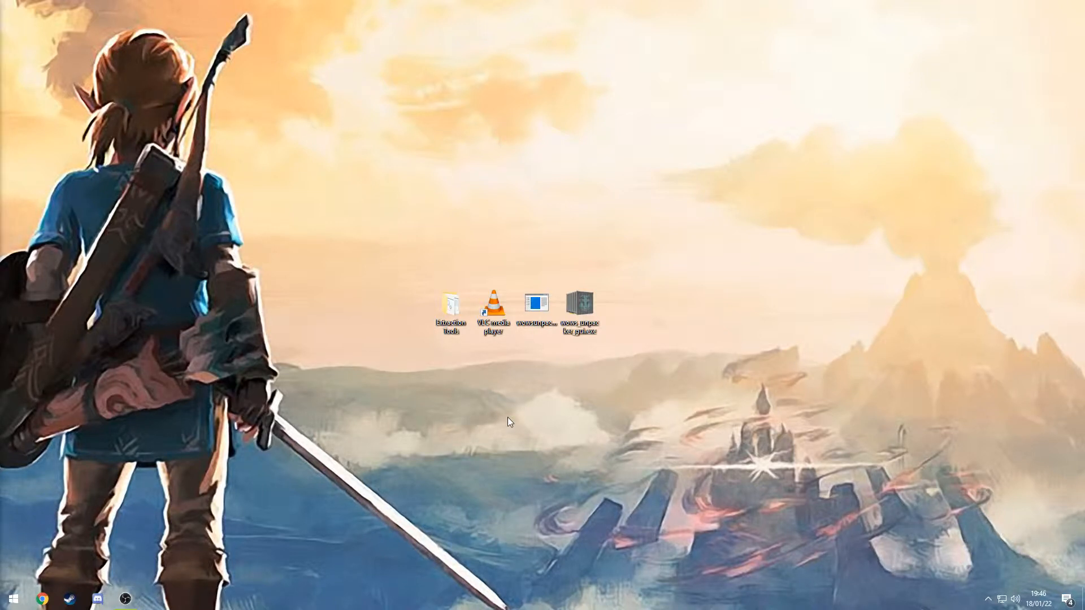
mouse_move(516, 234)
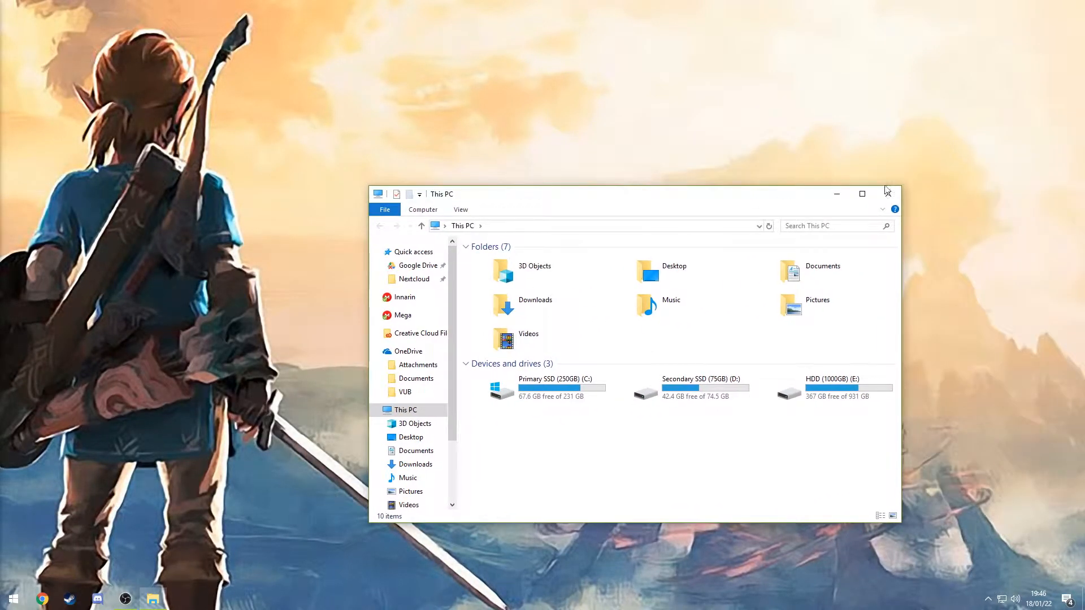
Close the This PC window and clear the desktop selection around Extraction Tools.
left_click(886, 194)
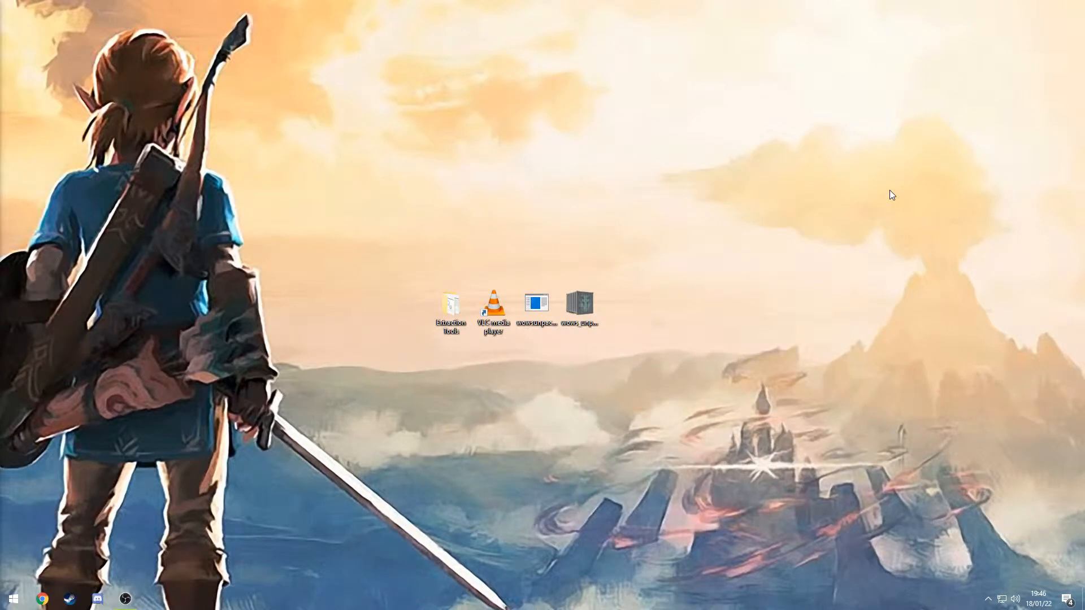
mouse_move(556, 163)
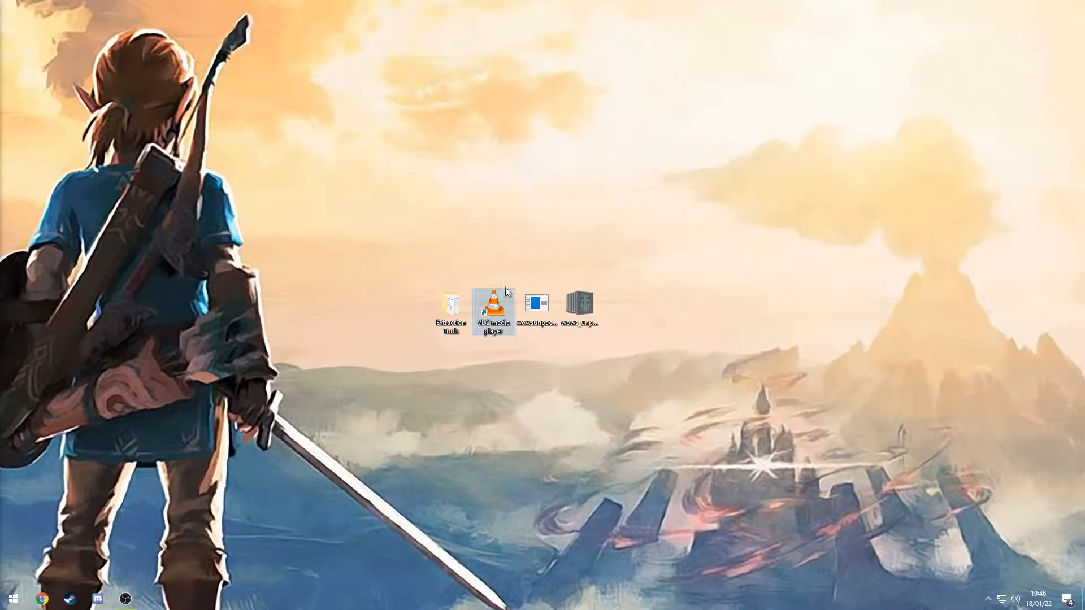
mouse_move(493, 306)
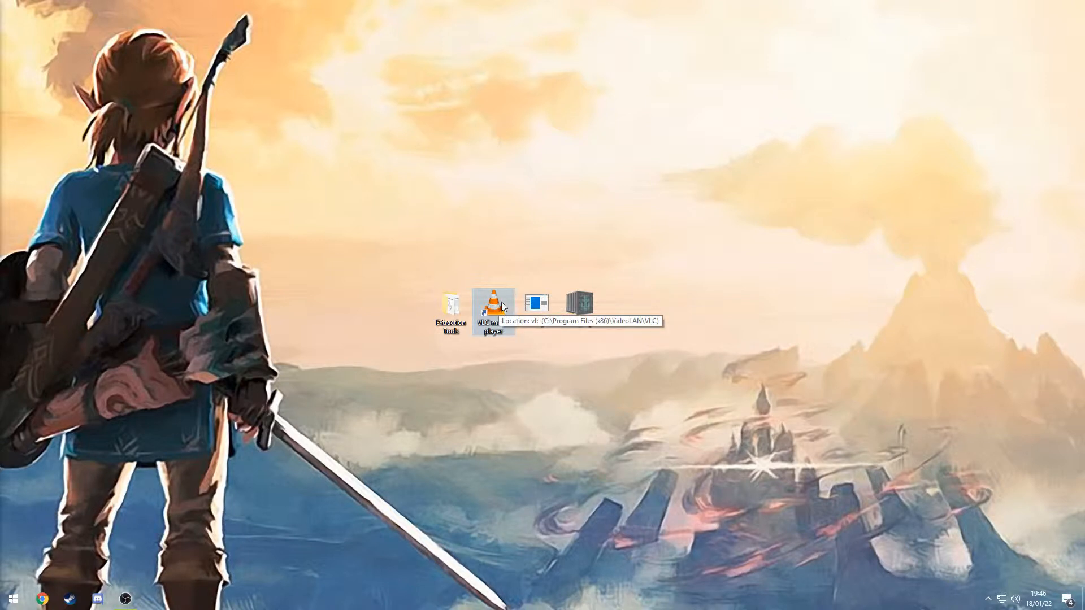
mouse_move(511, 219)
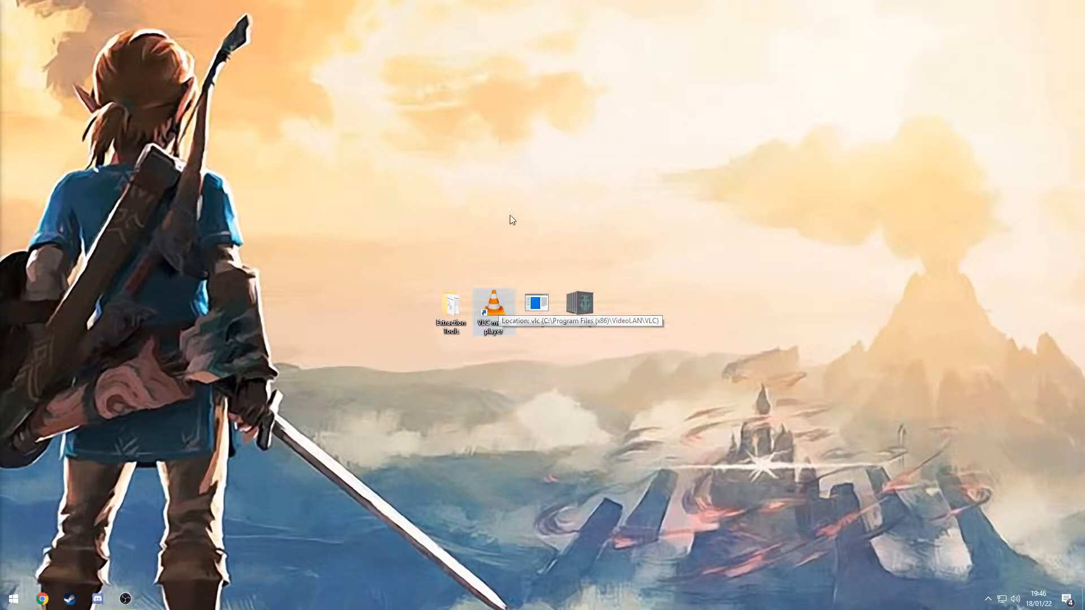
mouse_move(638, 349)
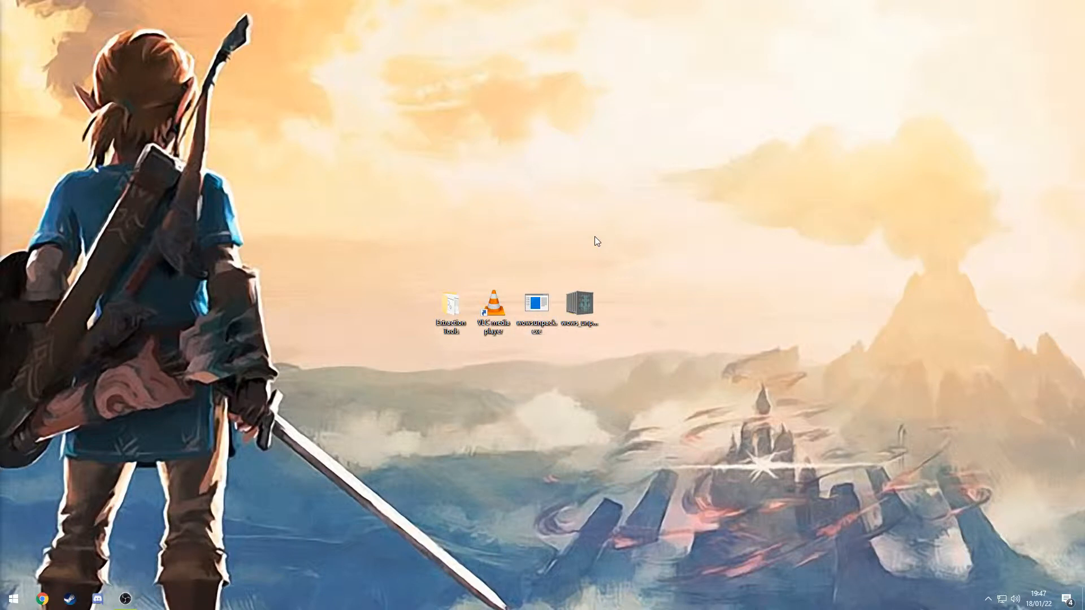
mouse_move(658, 349)
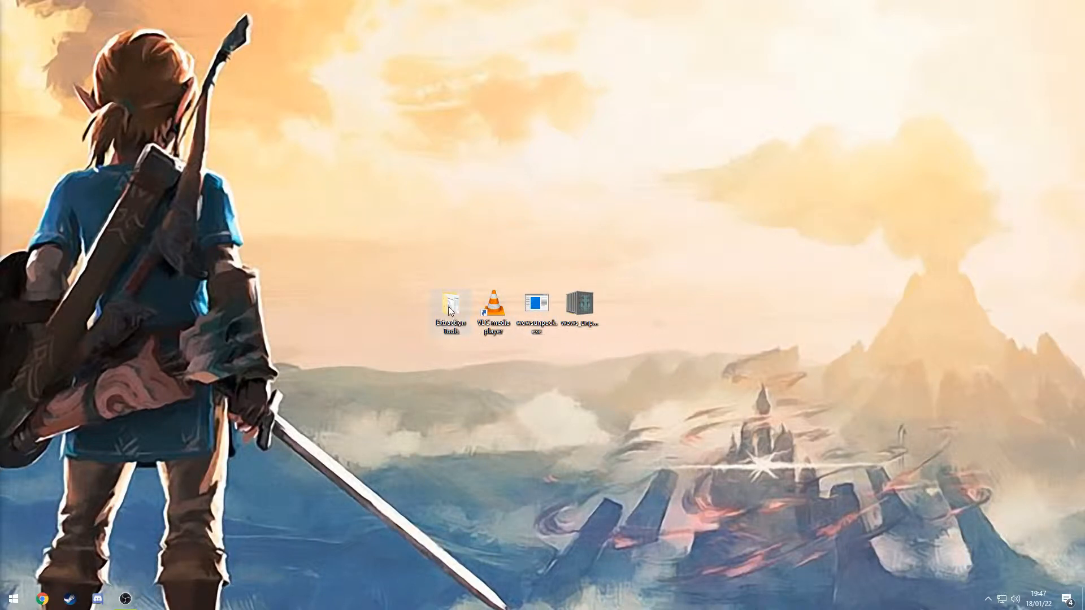
left_click(450, 308)
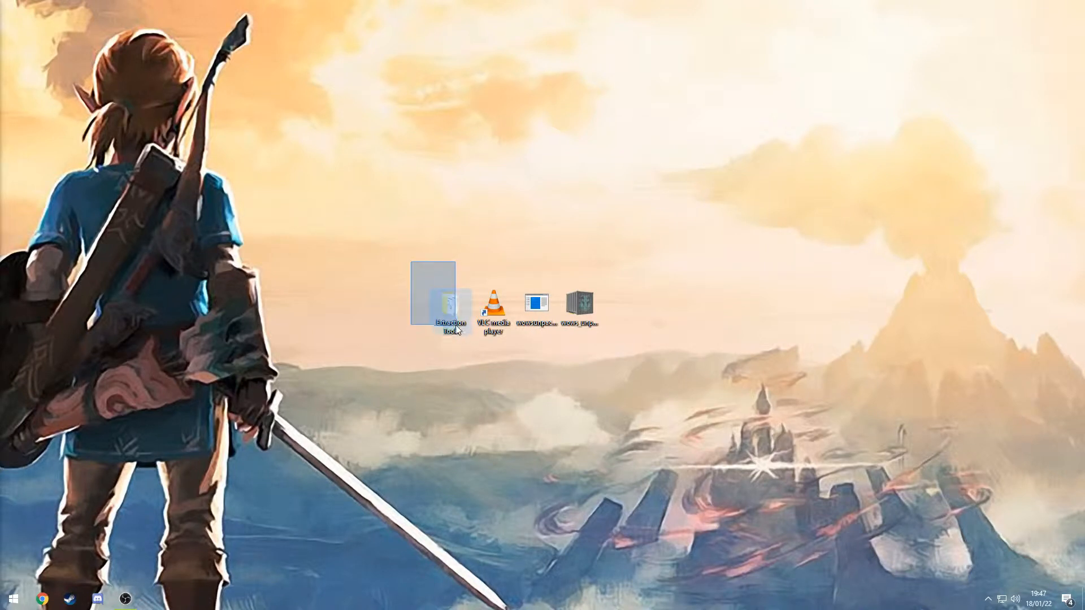
left_click(425, 281)
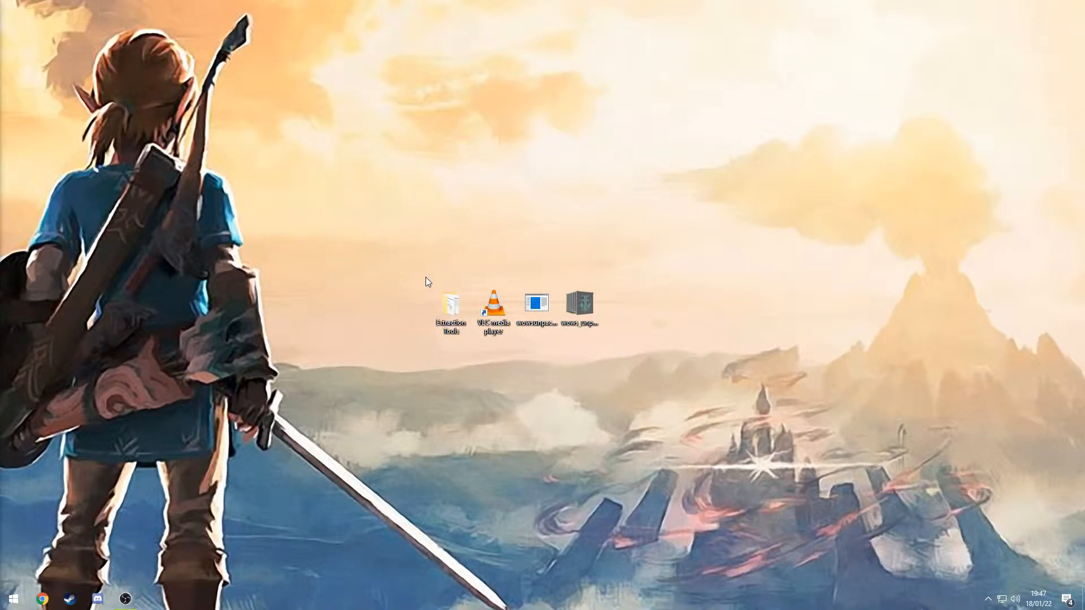
mouse_move(366, 453)
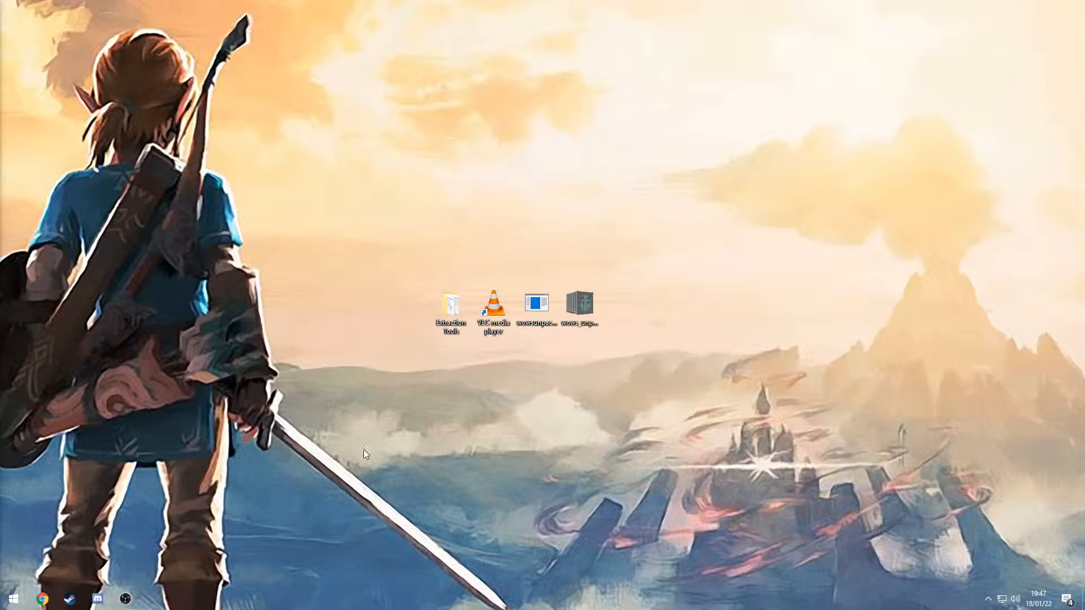
mouse_move(313, 456)
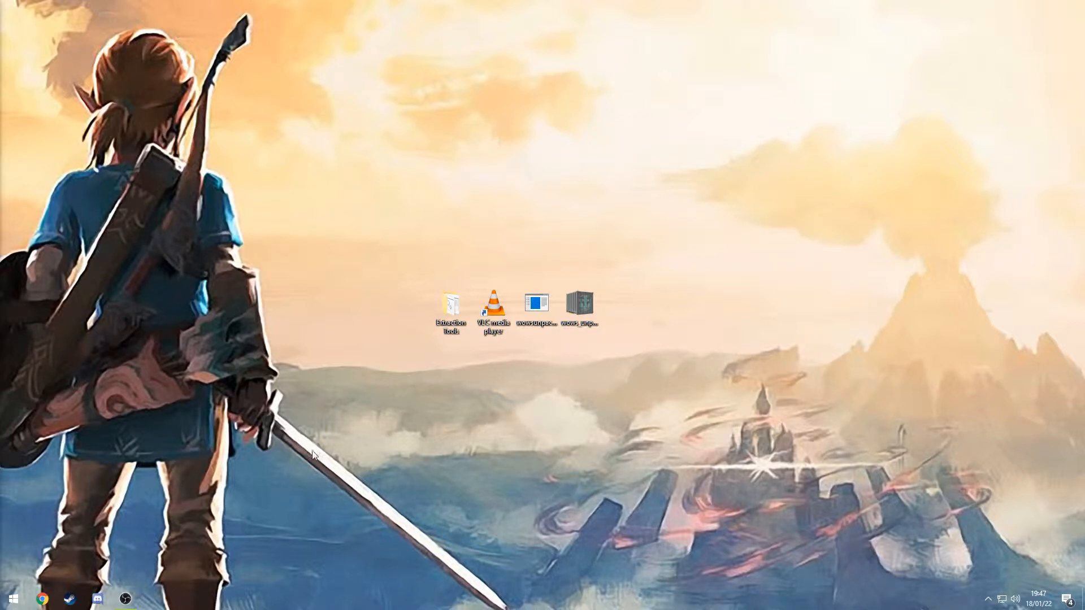
mouse_move(298, 407)
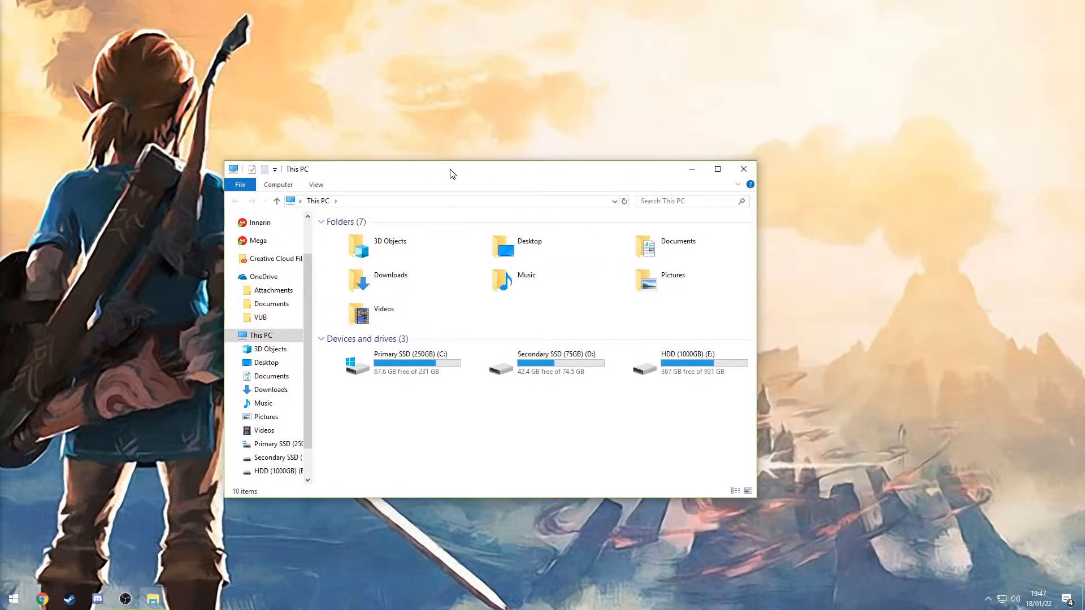
mouse_move(785, 394)
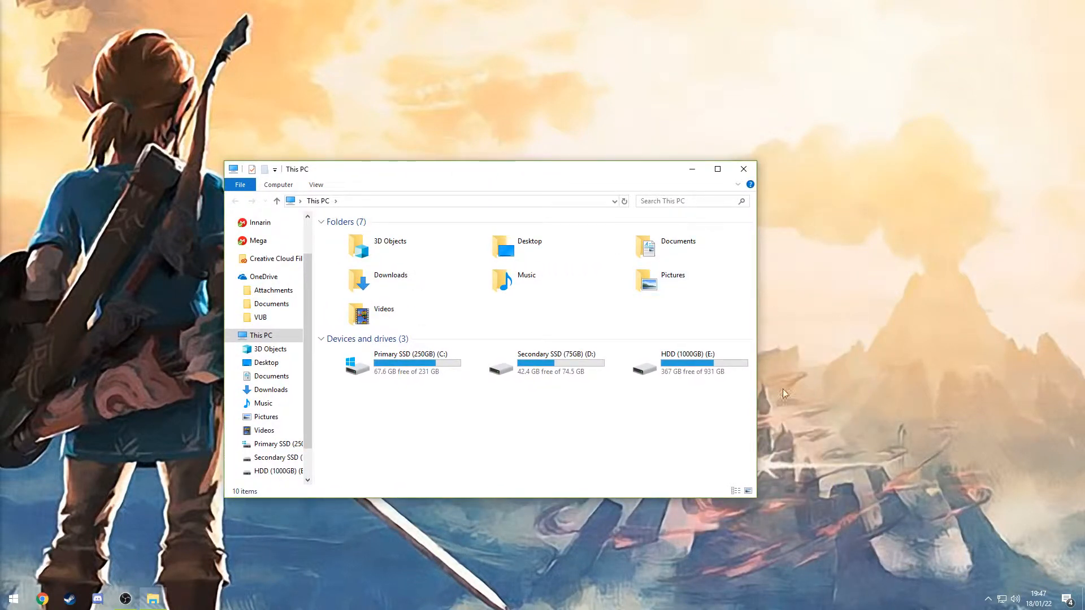
Browse from C: to E:\Games\World_of_Warships and select wows_unpacker_gui.exe.
double_click(409, 363)
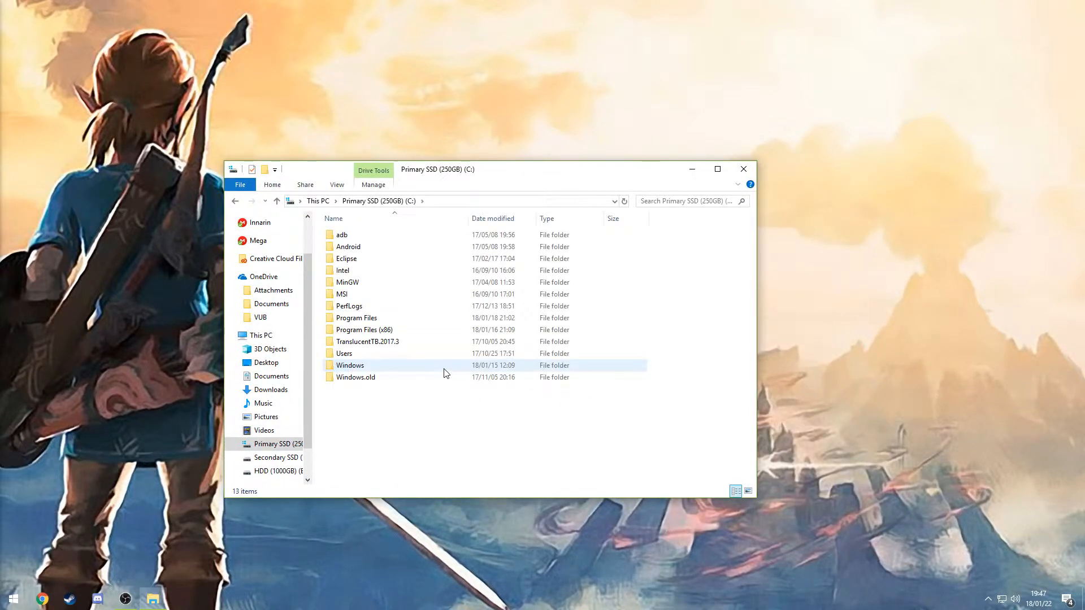
left_click(425, 399)
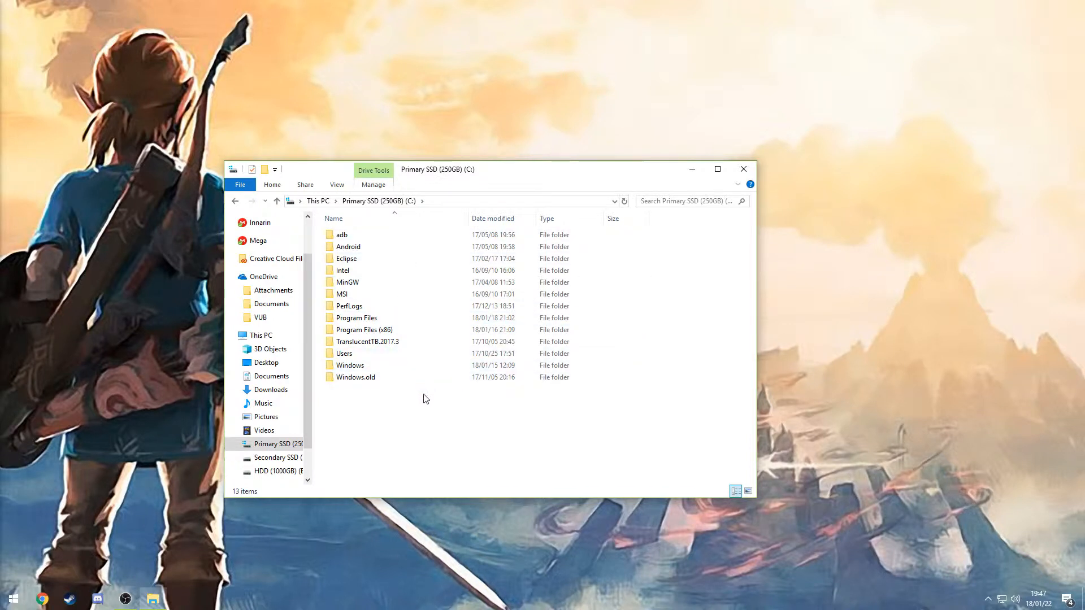
left_click(357, 317)
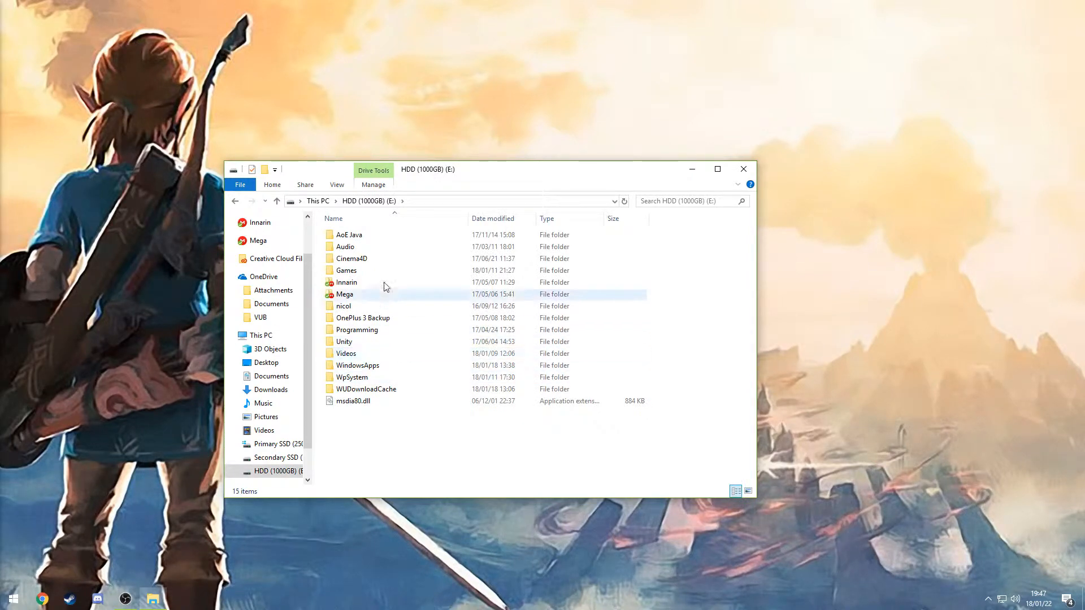
double_click(348, 270)
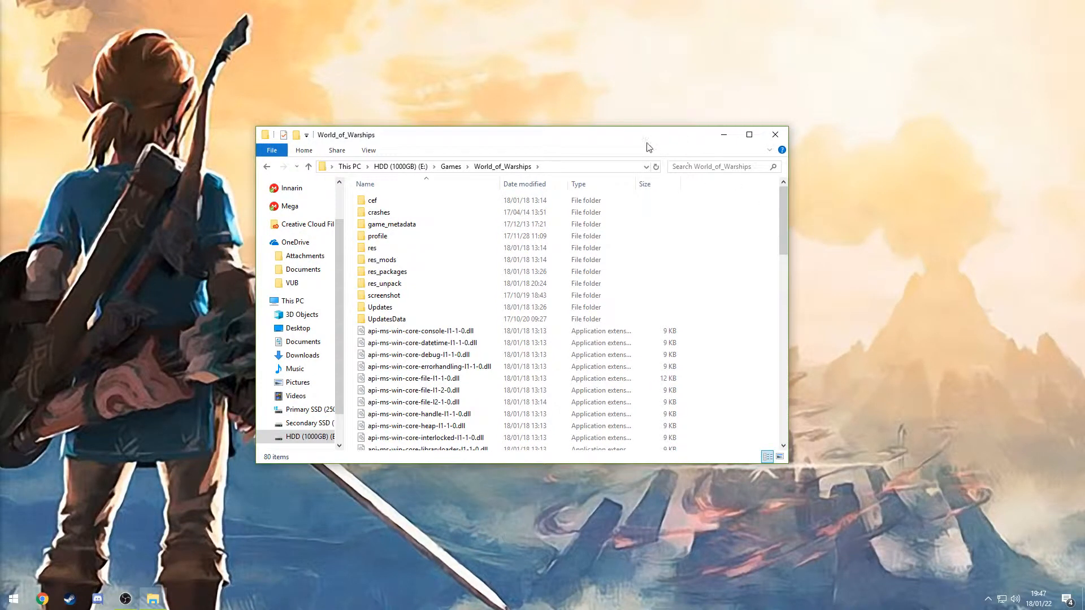
mouse_move(600, 147)
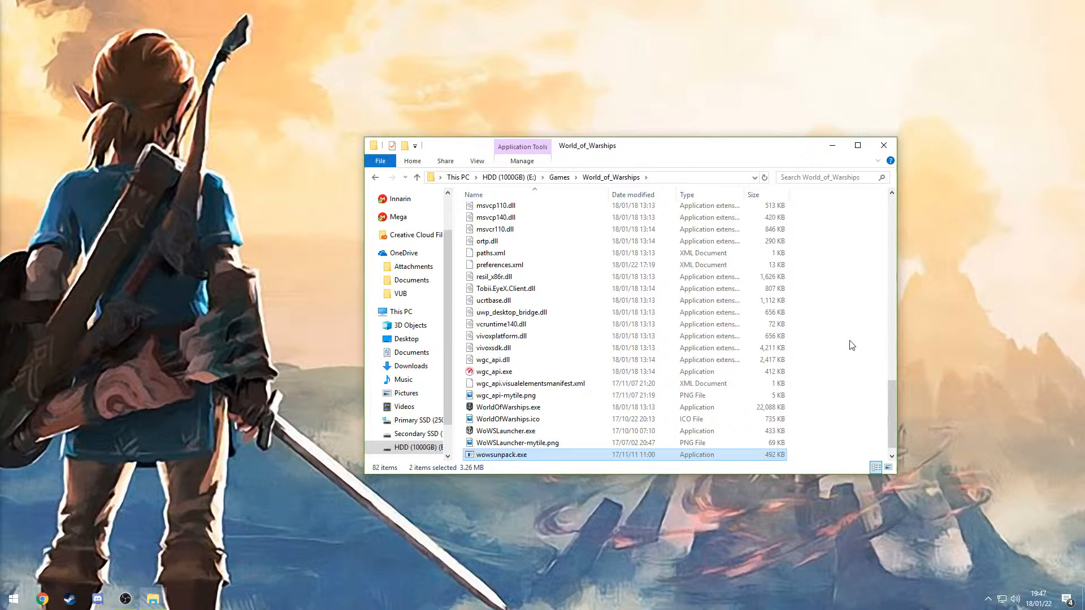
scroll("down", 3)
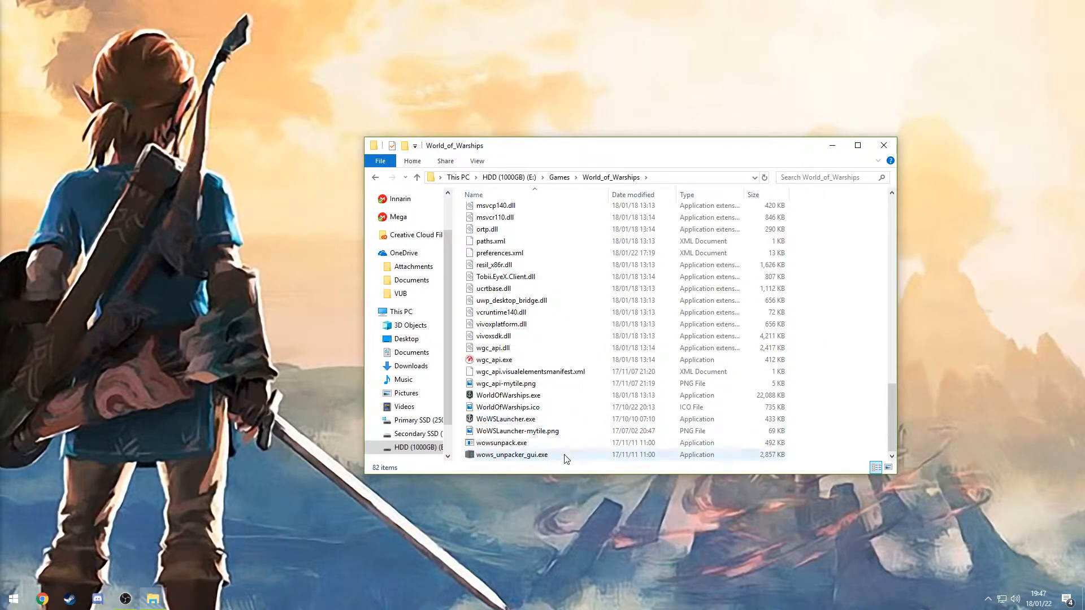
left_click(512, 454)
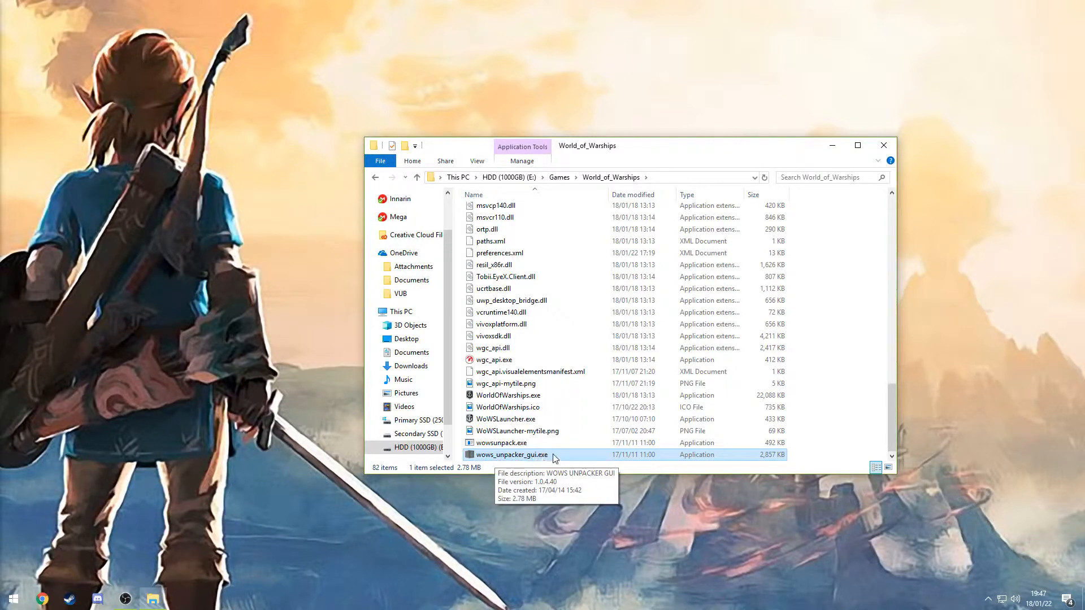
Launch wows_unpacker_gui.exe and load the game's packed content tree.
double_click(511, 454)
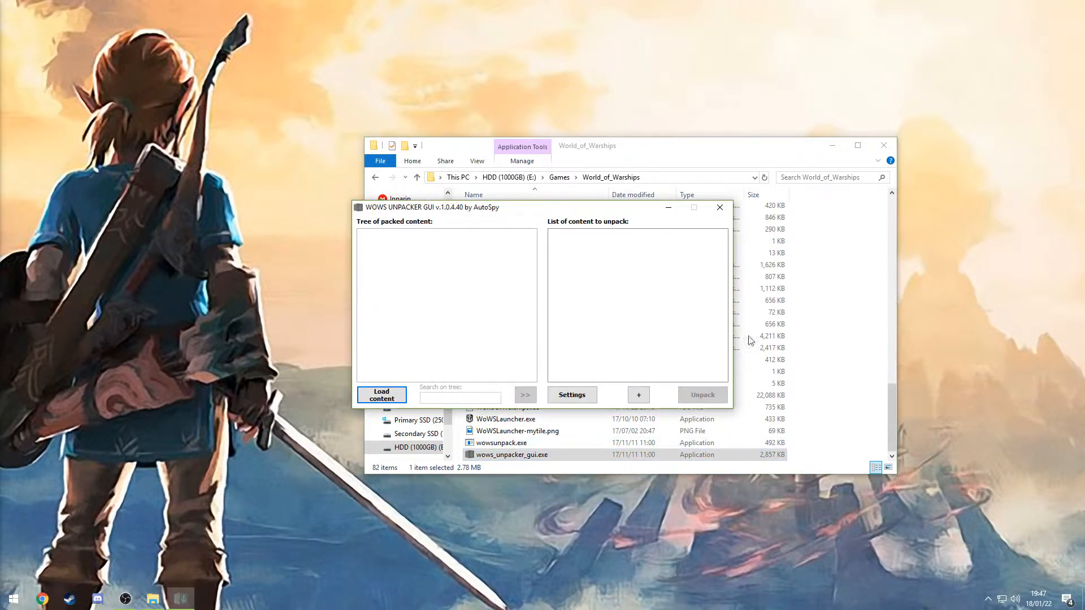
mouse_move(407, 362)
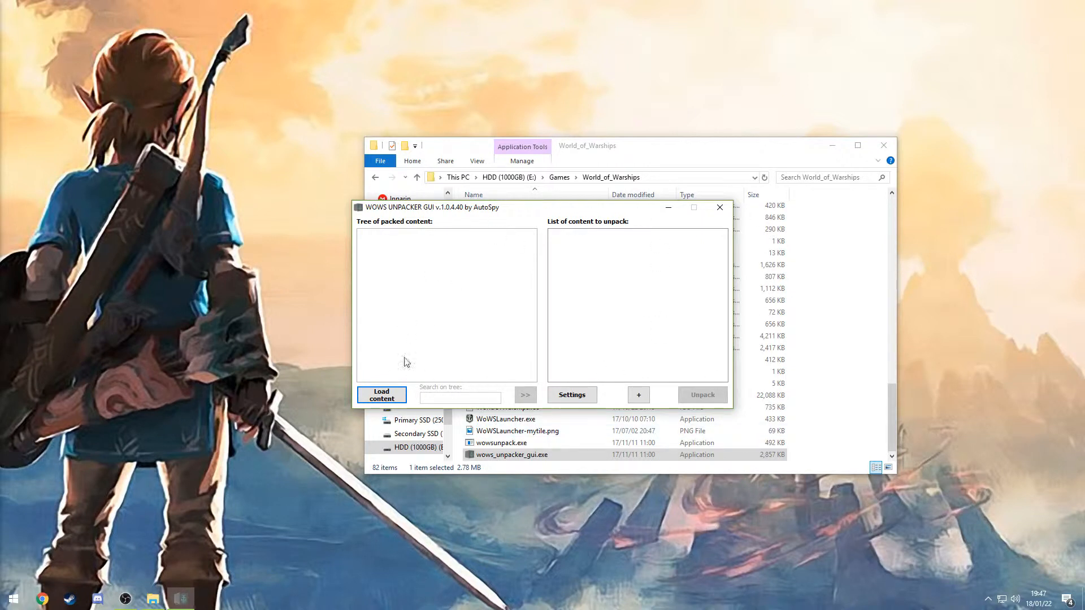
left_click(381, 394)
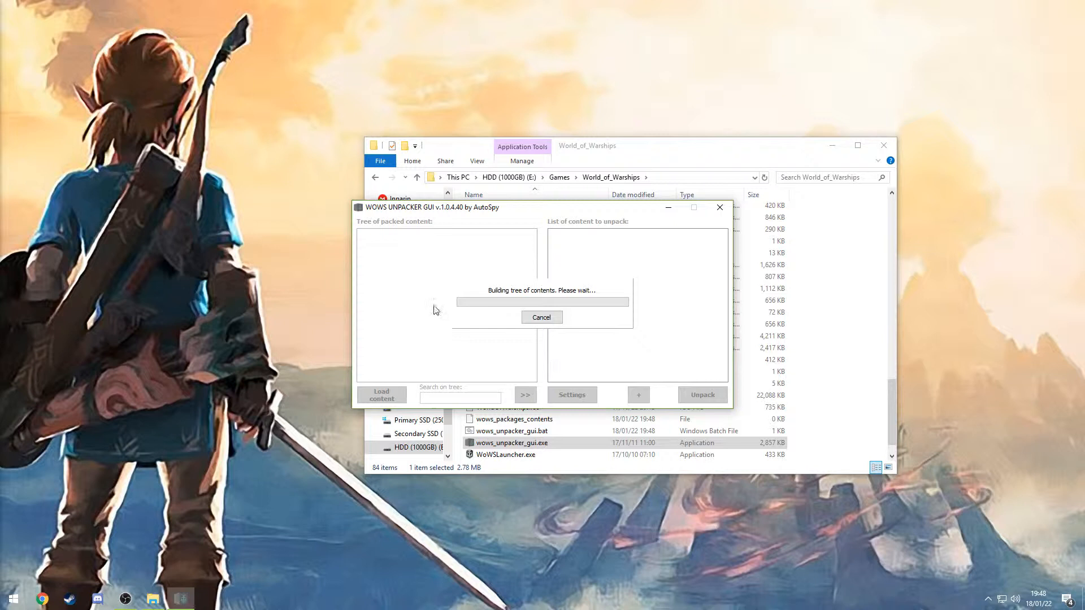
mouse_move(349, 244)
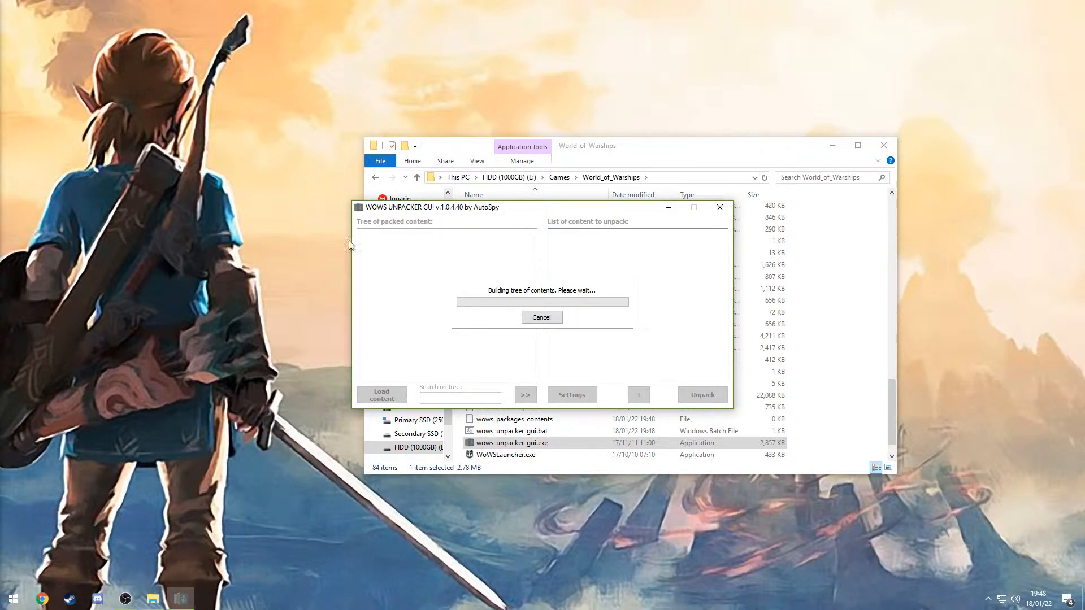
mouse_move(463, 251)
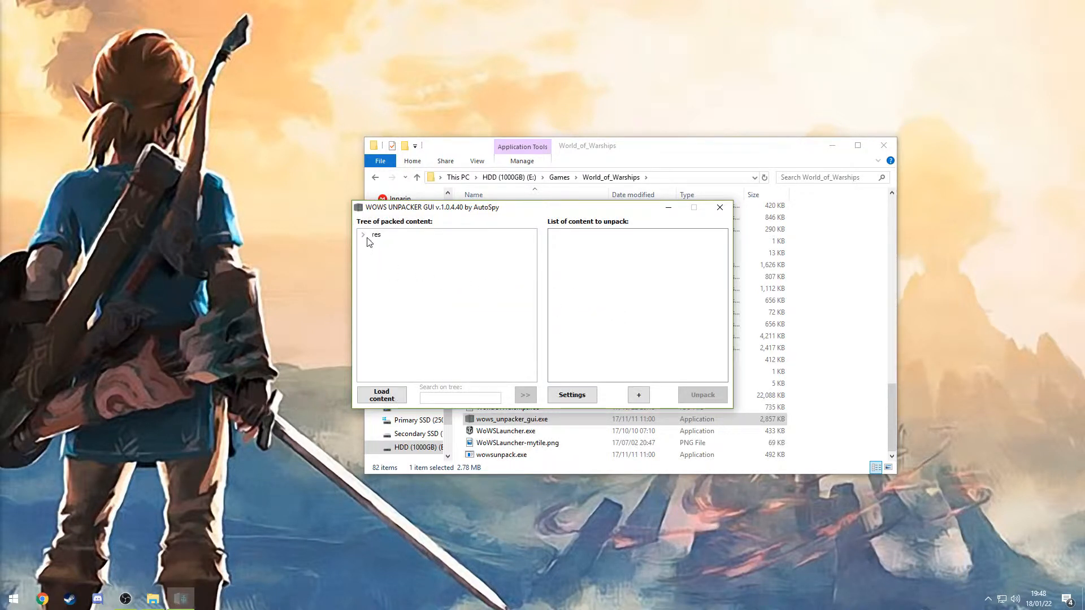
Expand res and banks, then scroll down through the listed .wem audio files.
left_click(364, 234)
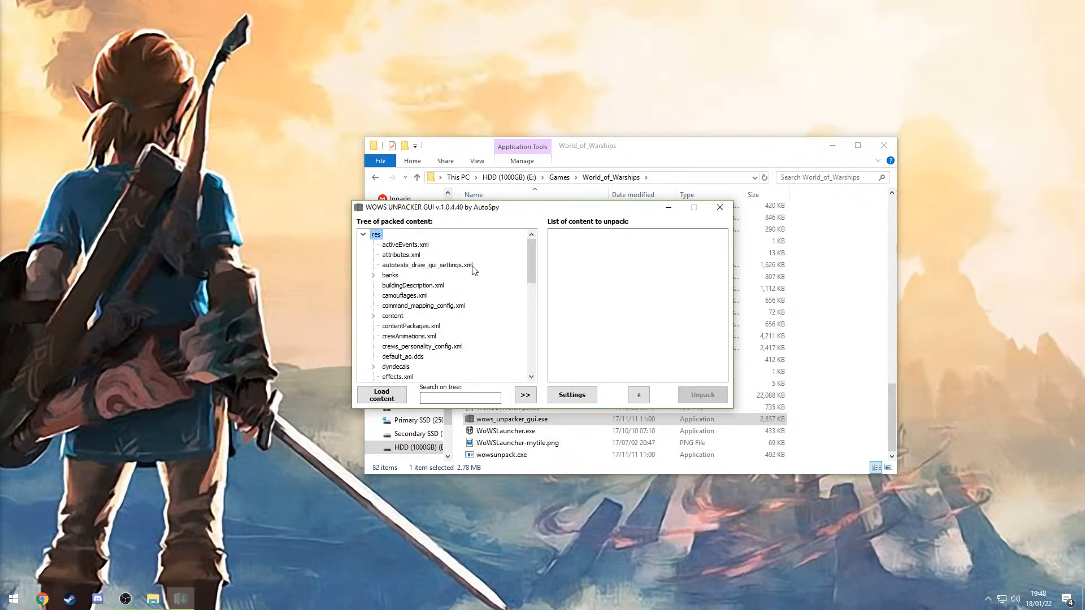
left_click(374, 275)
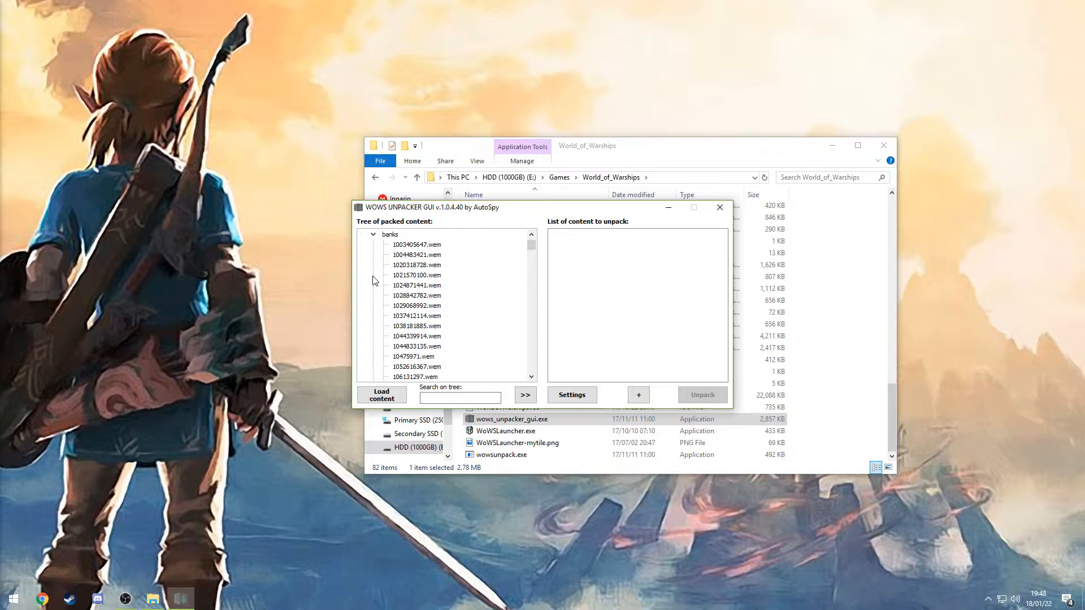
scroll("down", 3)
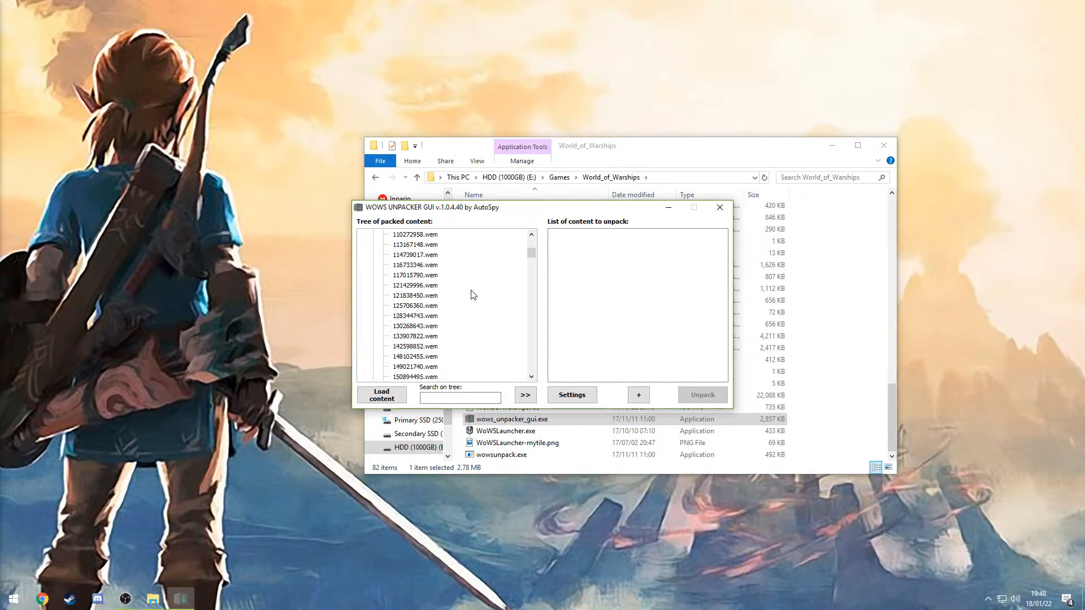
scroll("down", 3)
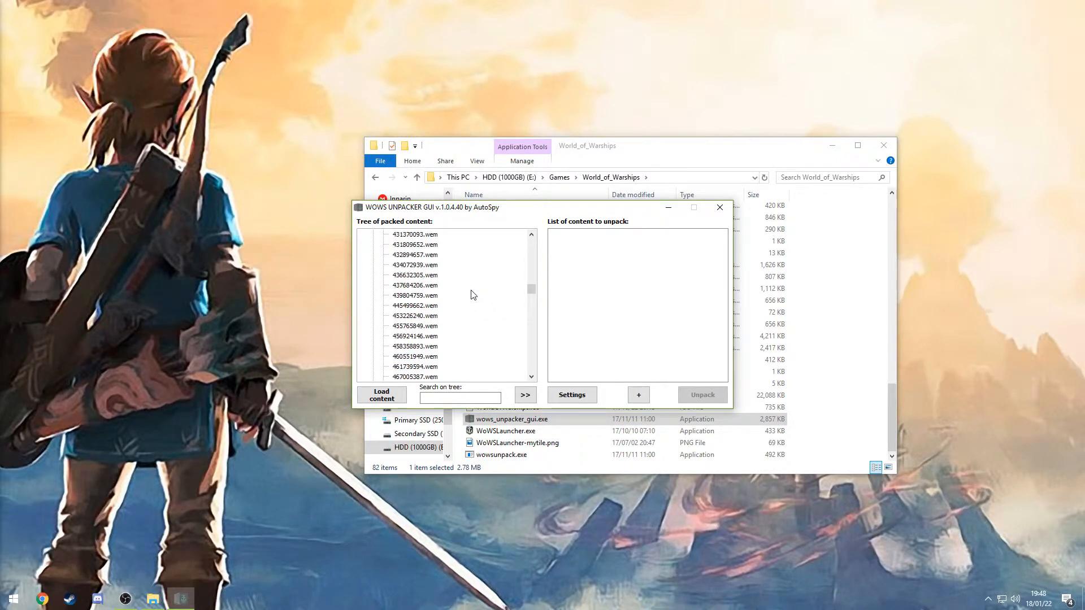
scroll("down", 3)
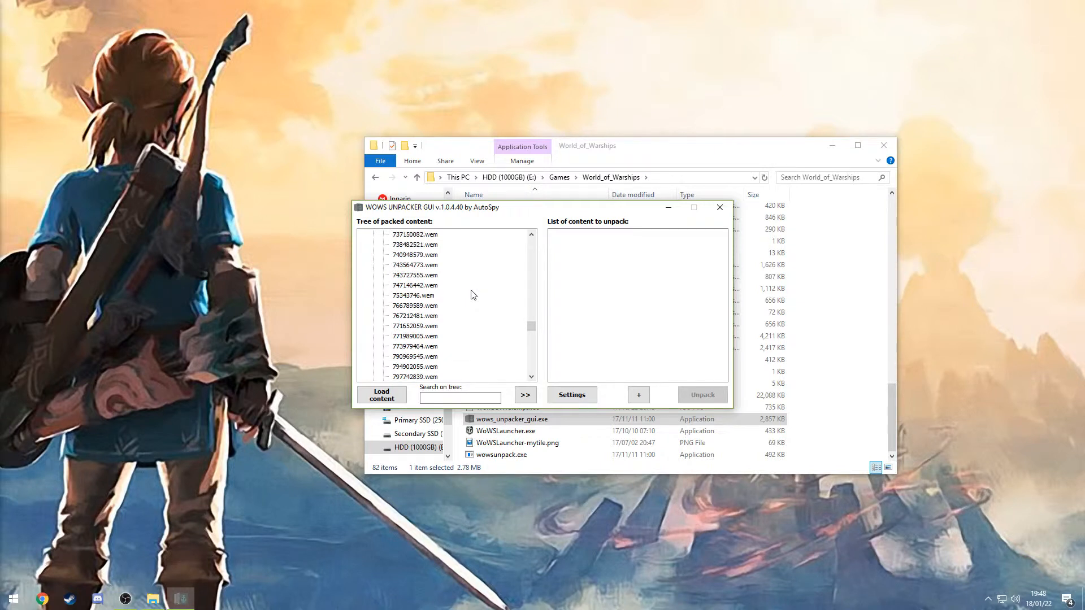
scroll("down", 3)
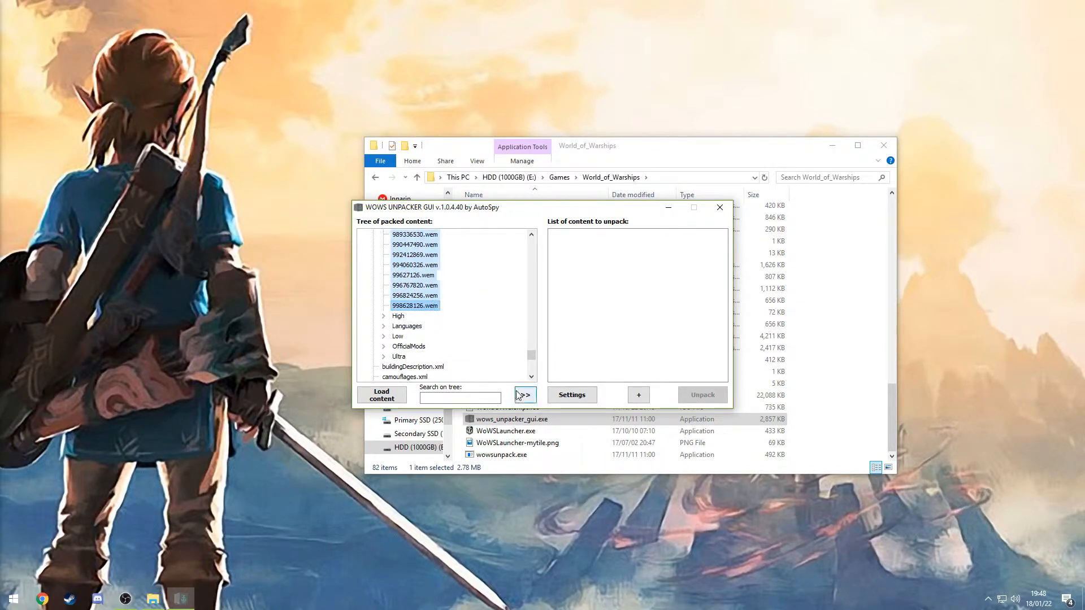
mouse_move(524, 395)
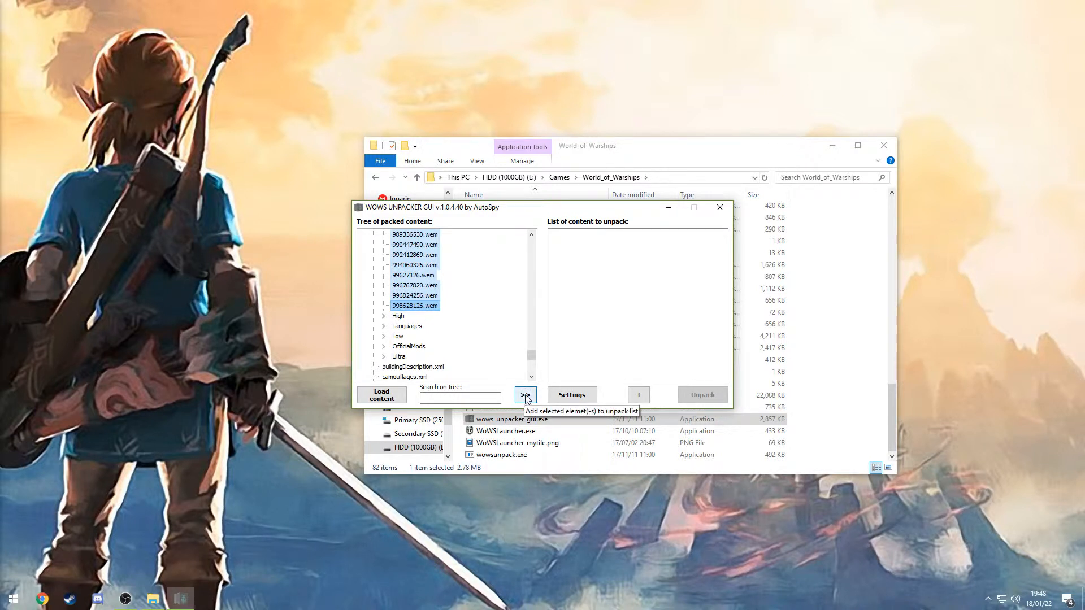
Queue the selected banks .wem files, unpack them, then close the unpacker.
left_click(525, 394)
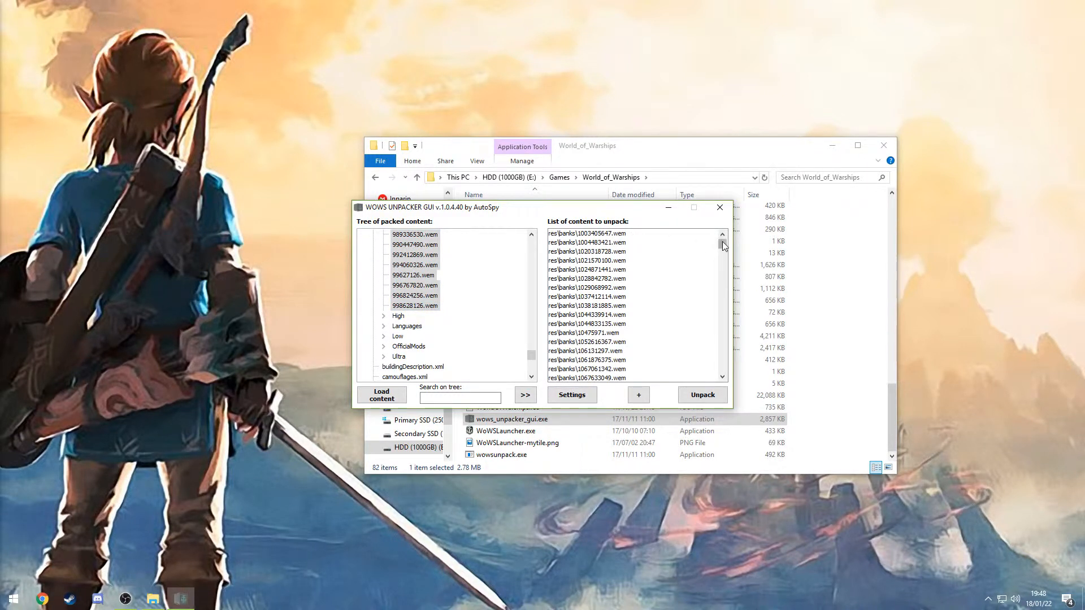
scroll("down", 3)
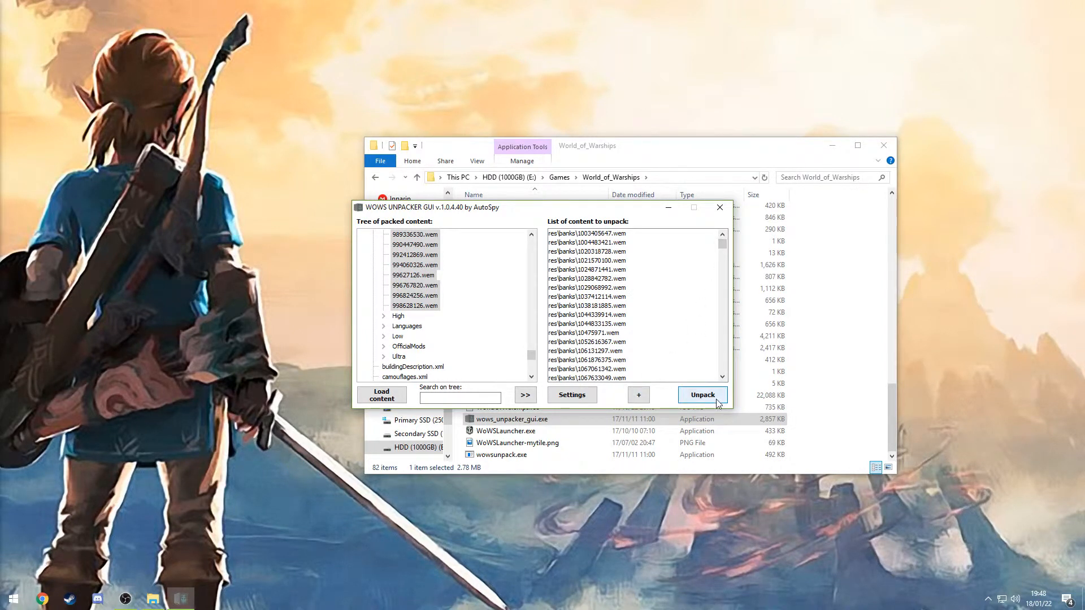
left_click(702, 395)
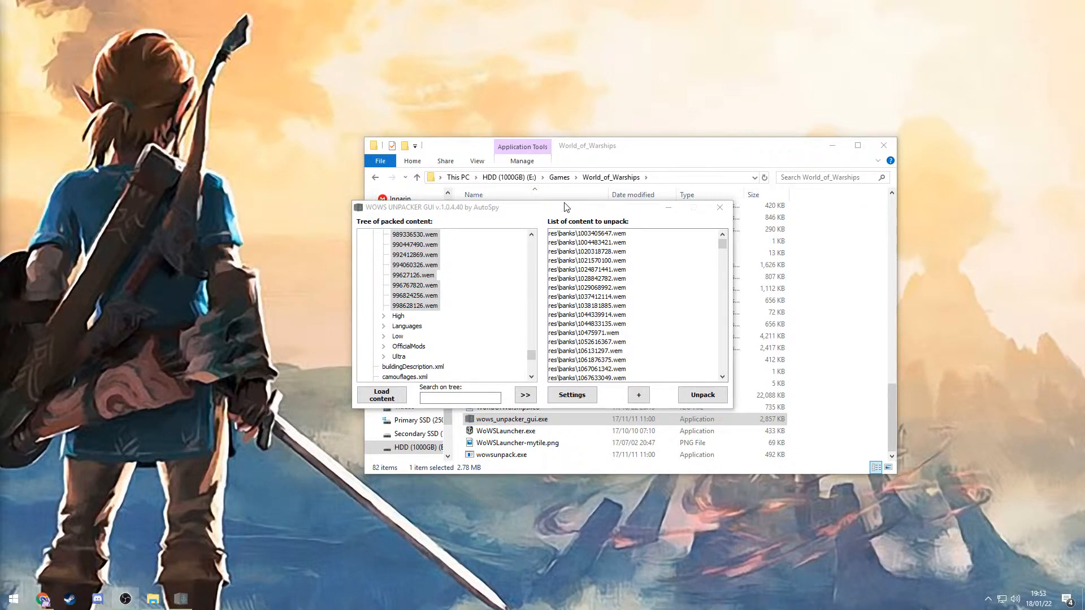
left_click_drag(429, 206, 415, 201)
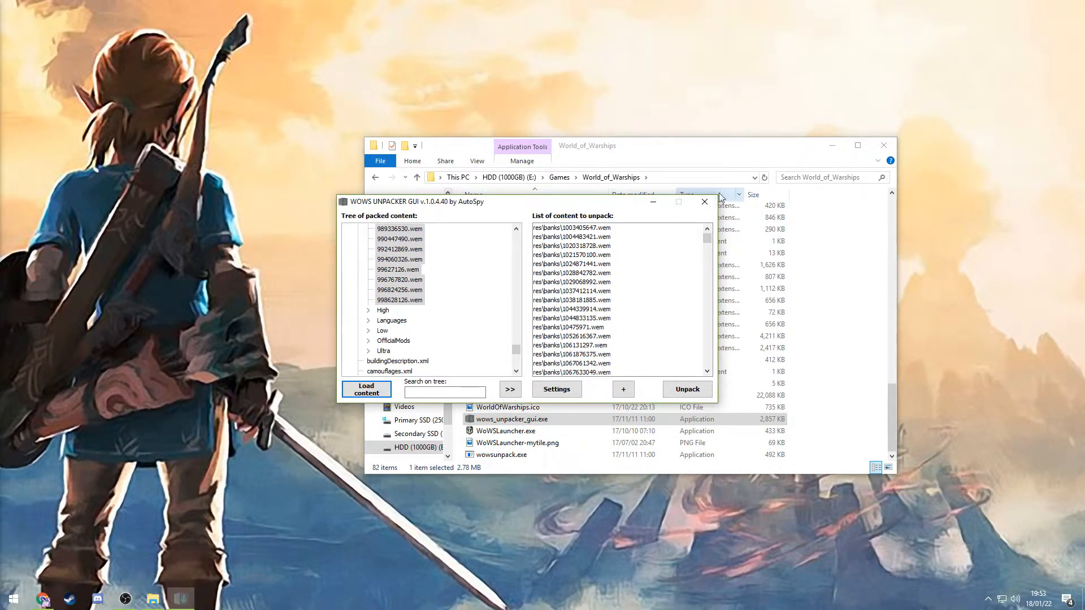
left_click(704, 201)
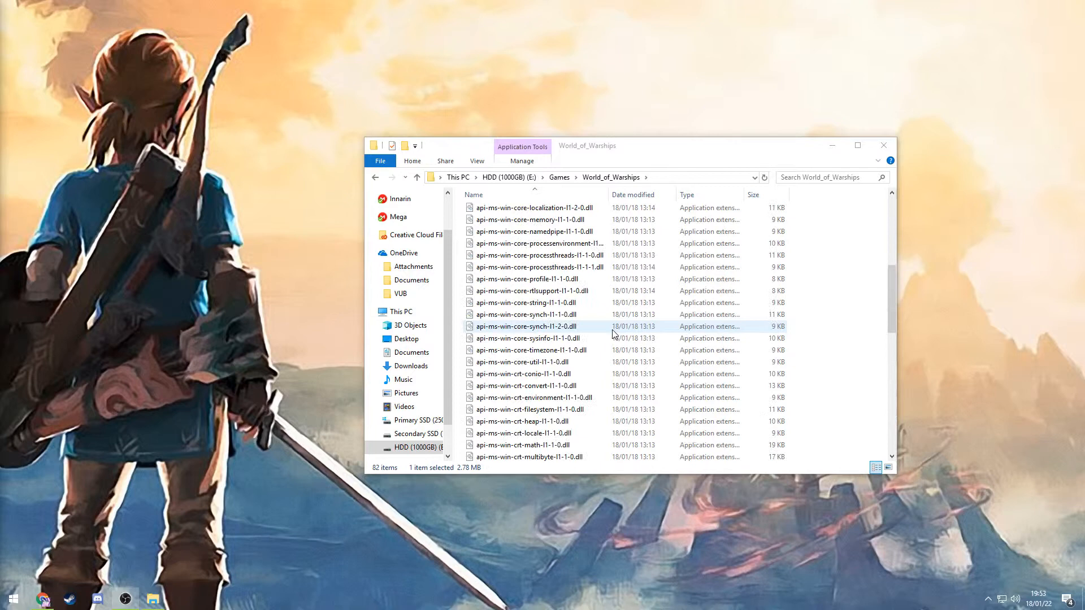
Open res_unpack\banks and select all 352 .wem files.
scroll("up", 3)
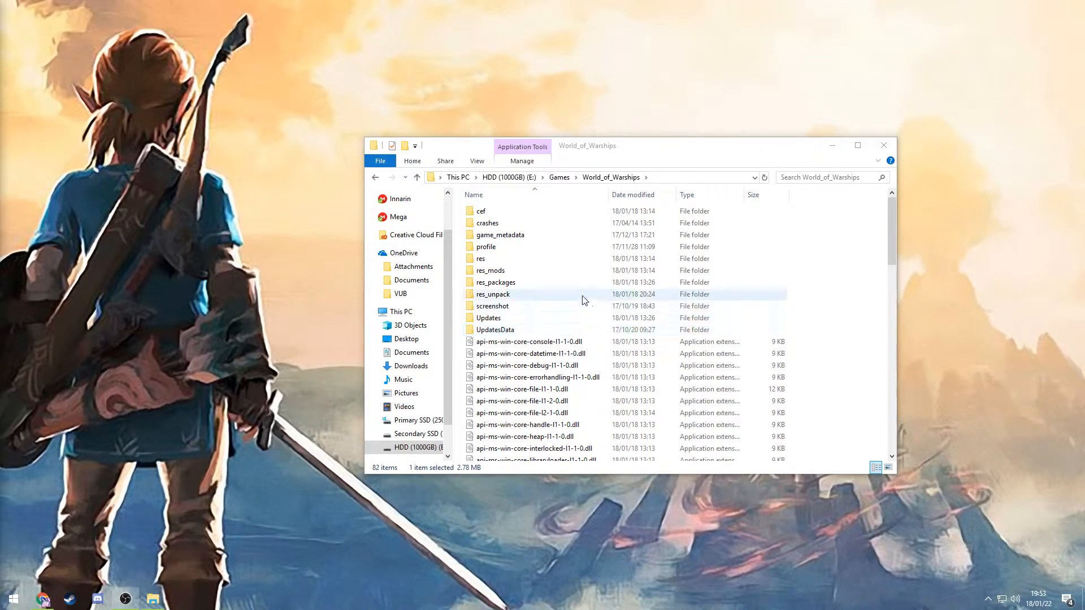
left_click(493, 294)
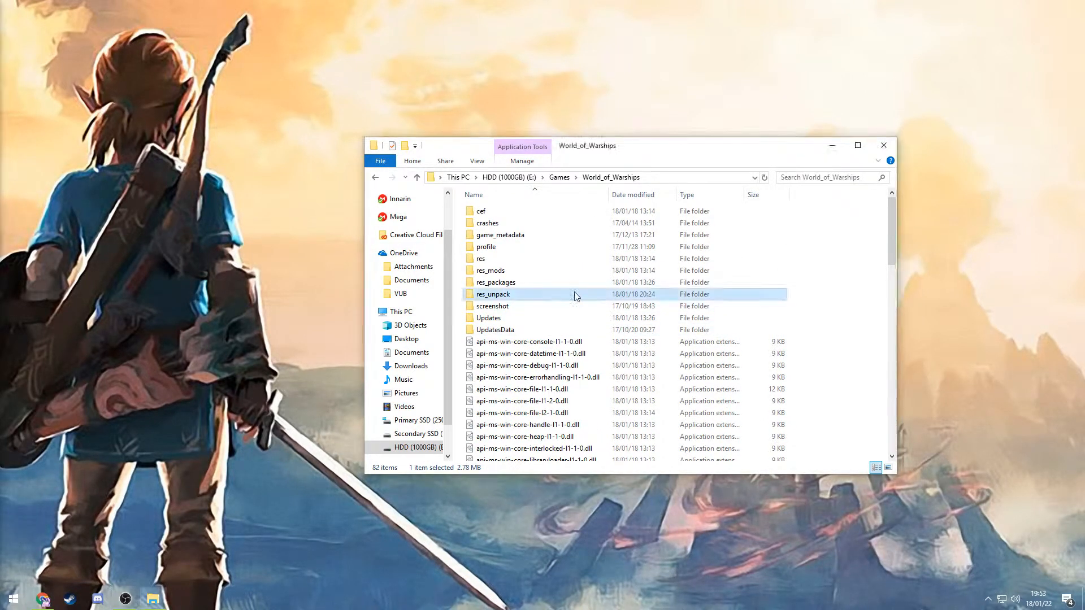
double_click(492, 294)
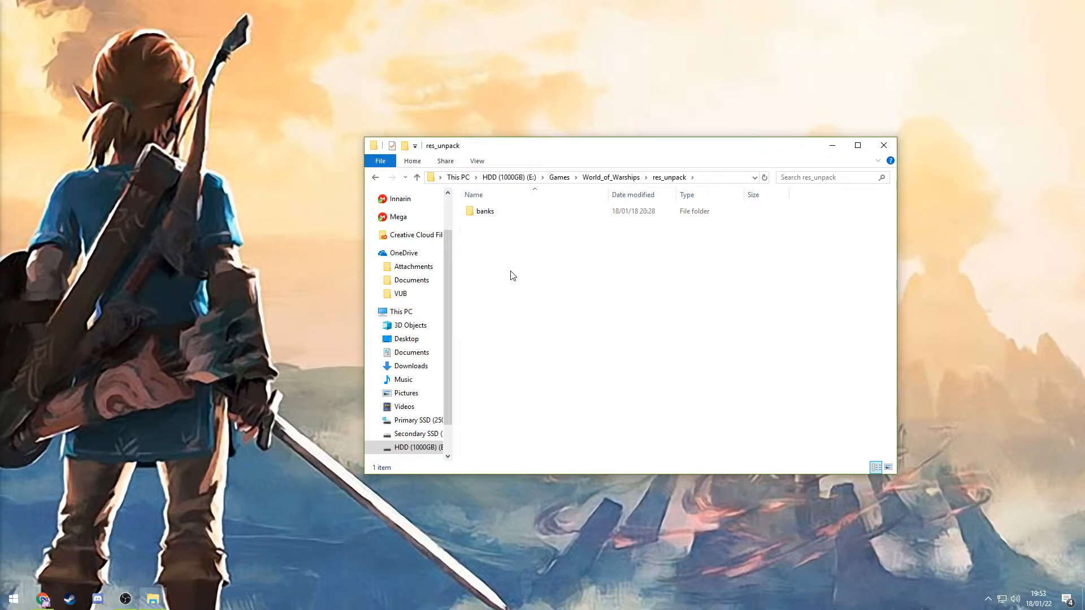
mouse_move(503, 240)
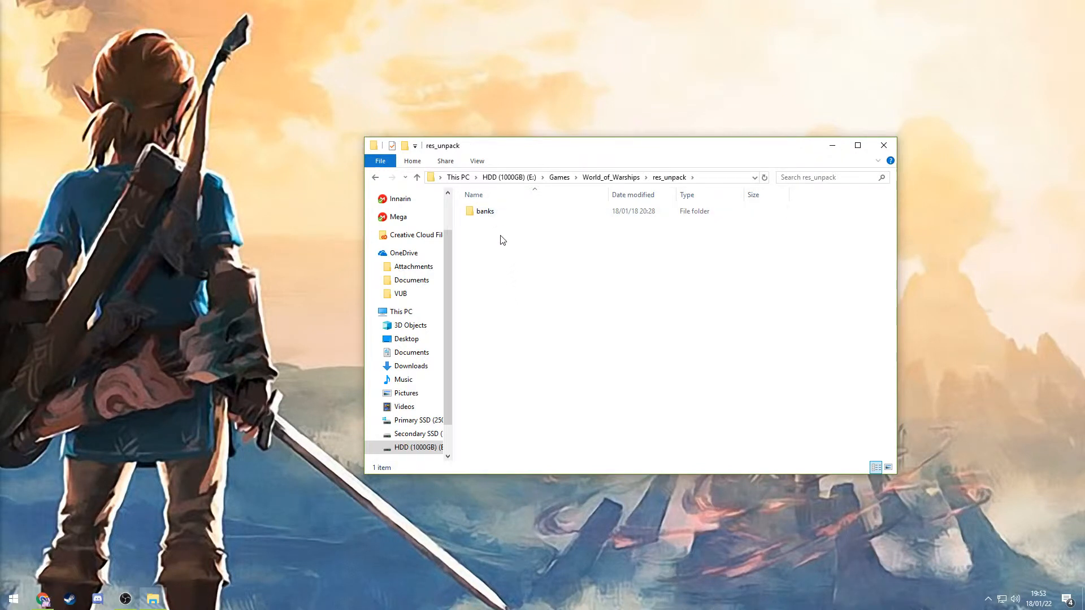
mouse_move(547, 224)
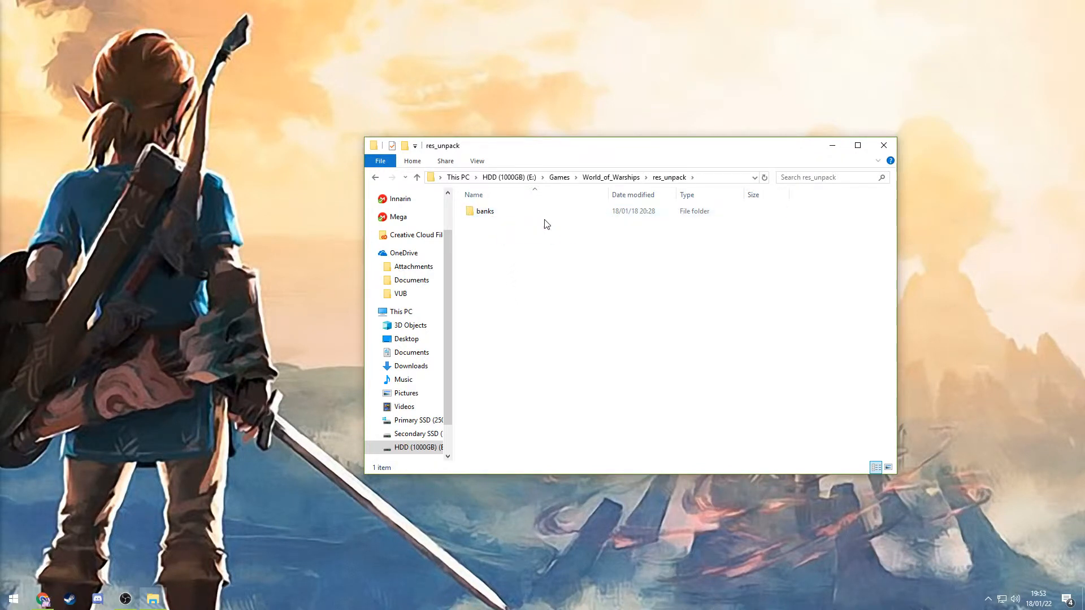
double_click(484, 211)
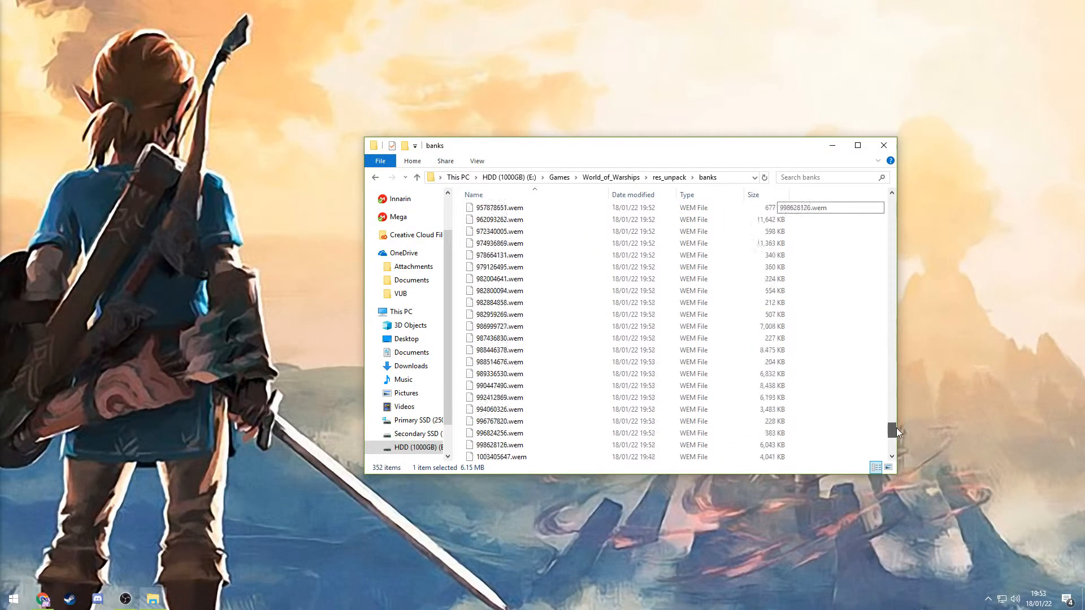
scroll("down", 3)
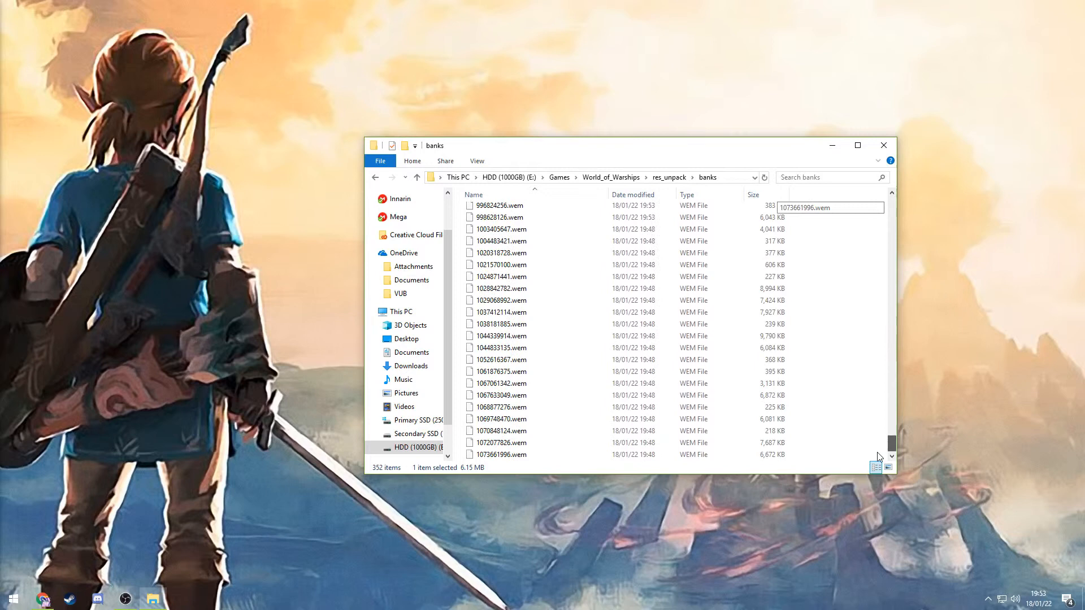
key("ctrl+a")
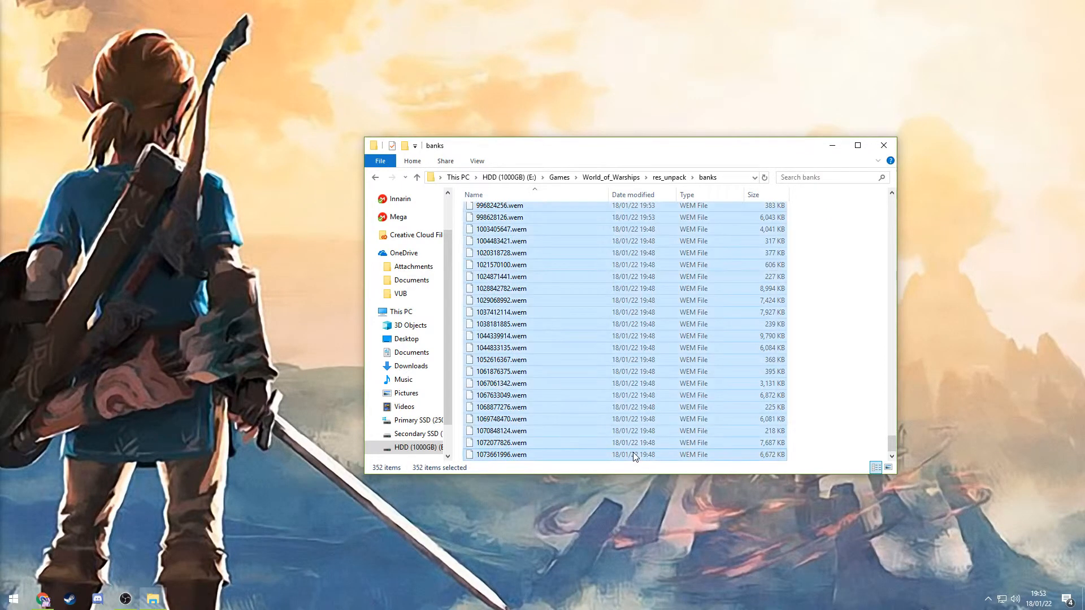
mouse_move(832, 145)
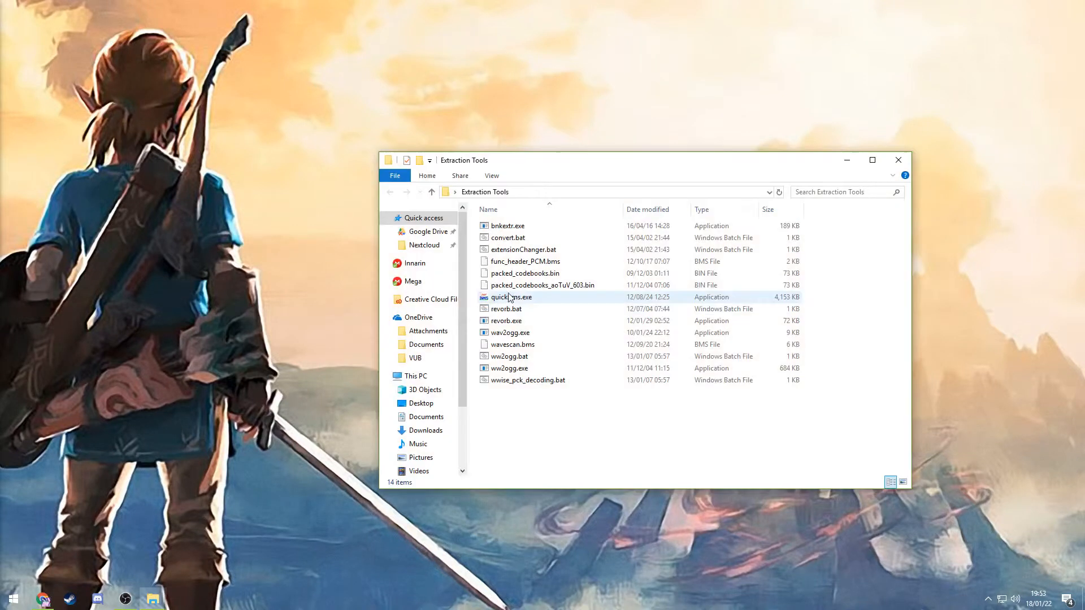
Focus the Extraction Tools folder's file list to paste the .wem files.
left_click(588, 434)
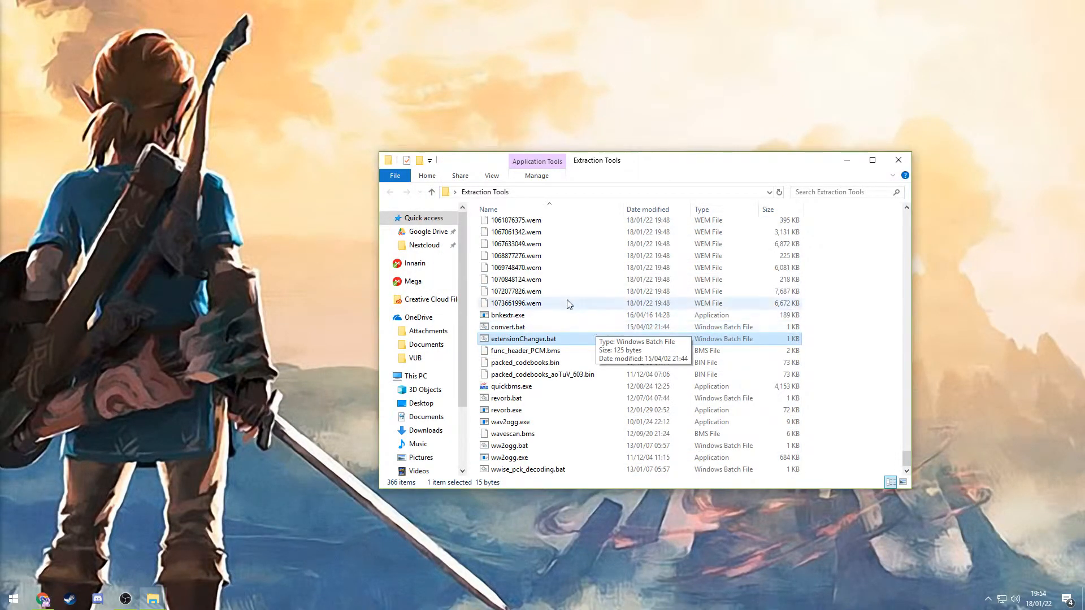
mouse_move(542, 331)
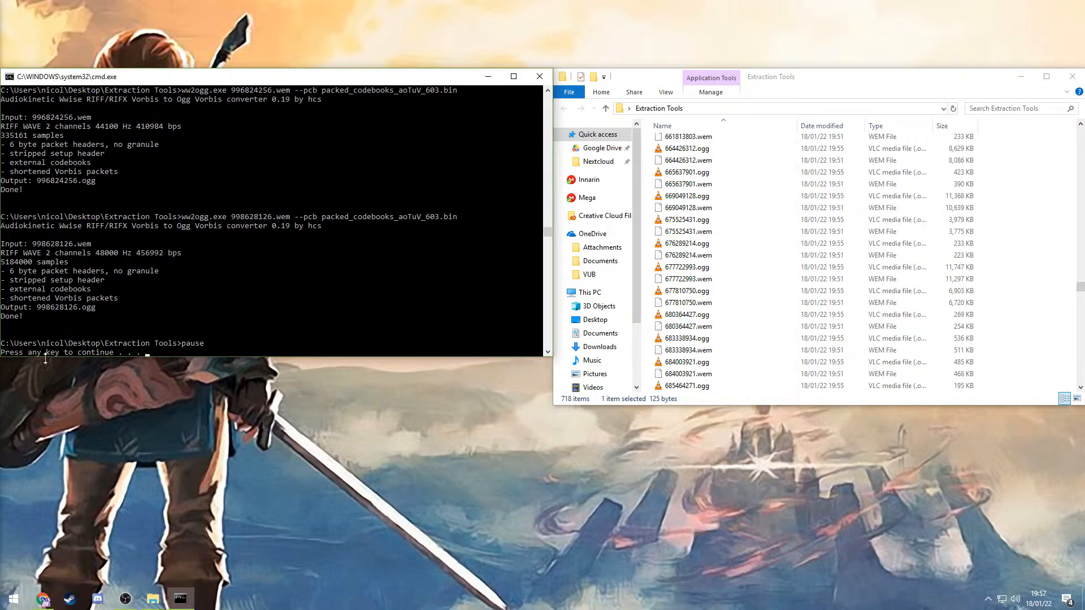
mouse_move(333, 287)
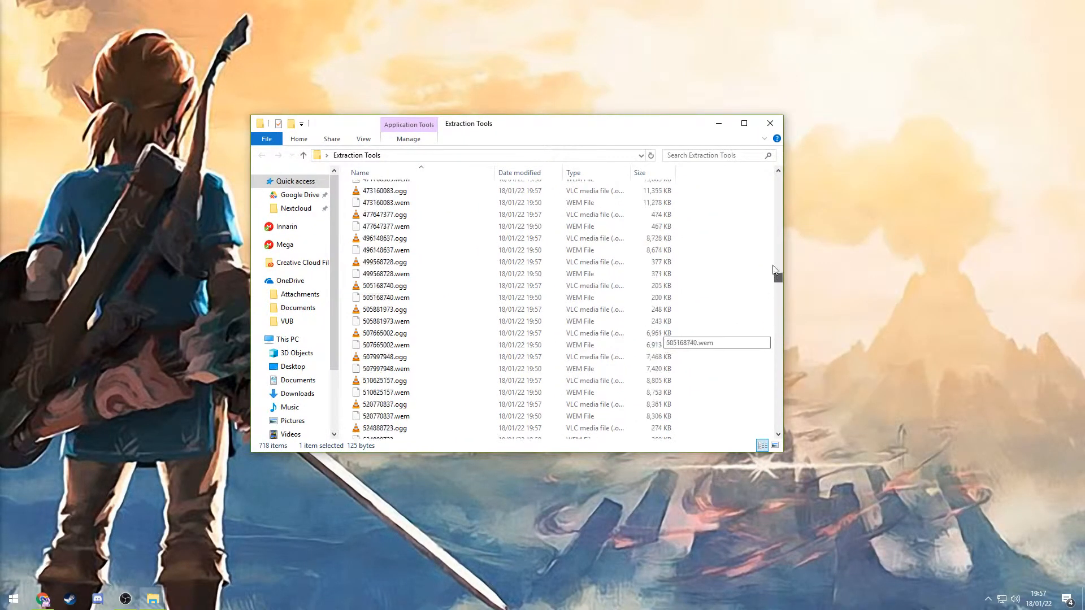
Select 2976775.ogg and scroll through the converted .ogg files in Extraction Tools.
scroll("up", 3)
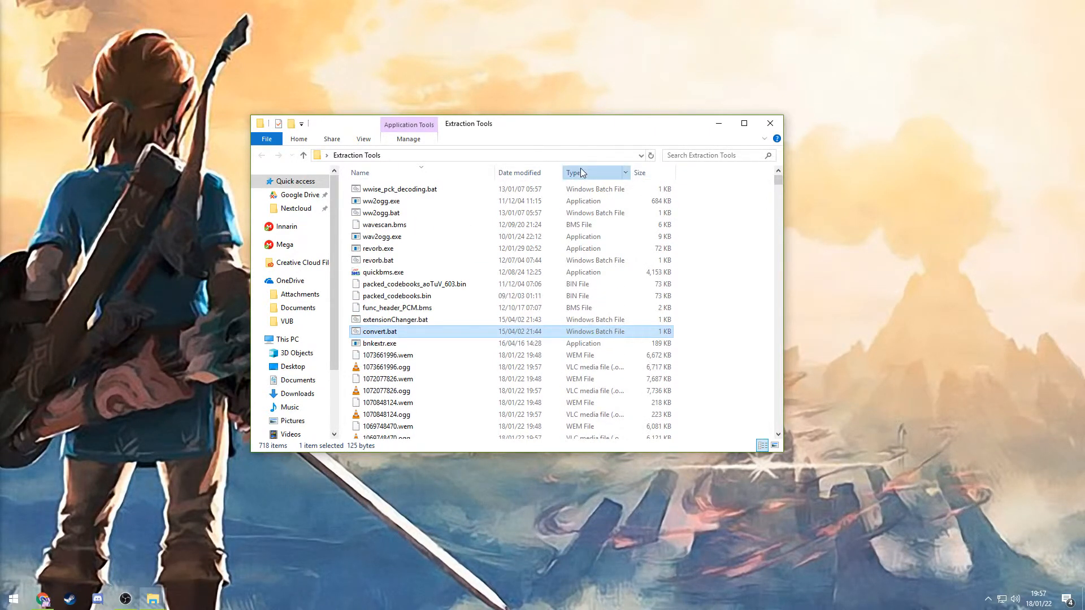
scroll("down", 3)
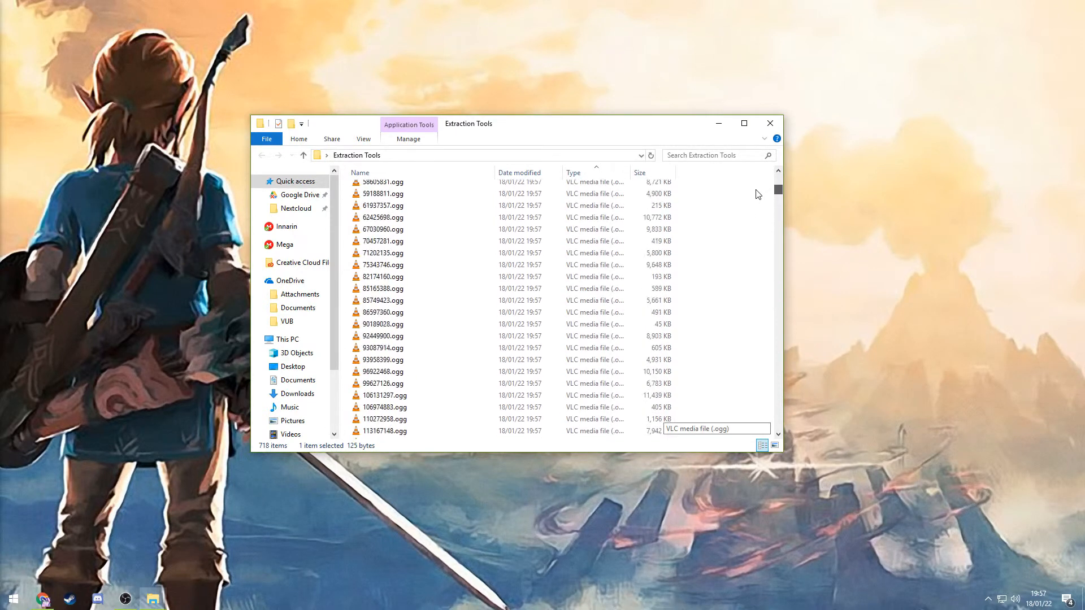
scroll("up", 3)
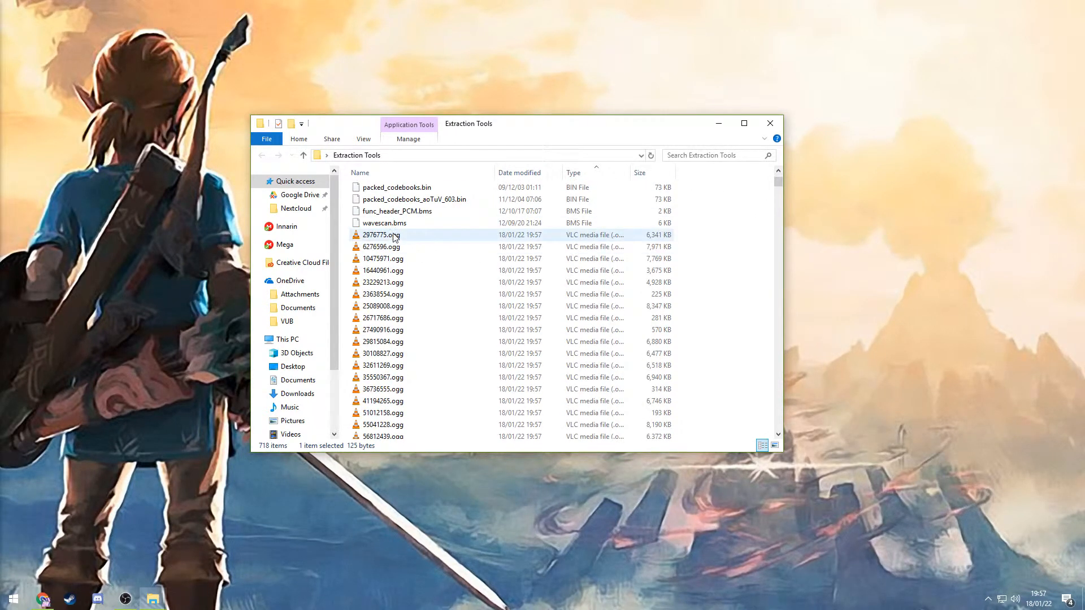
left_click(381, 235)
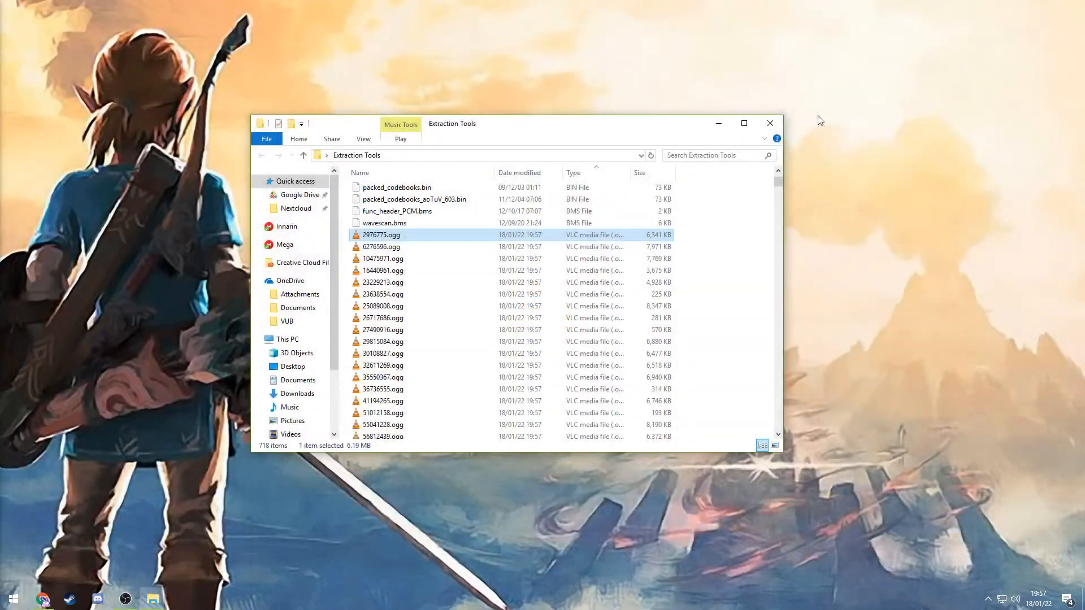
mouse_move(598, 318)
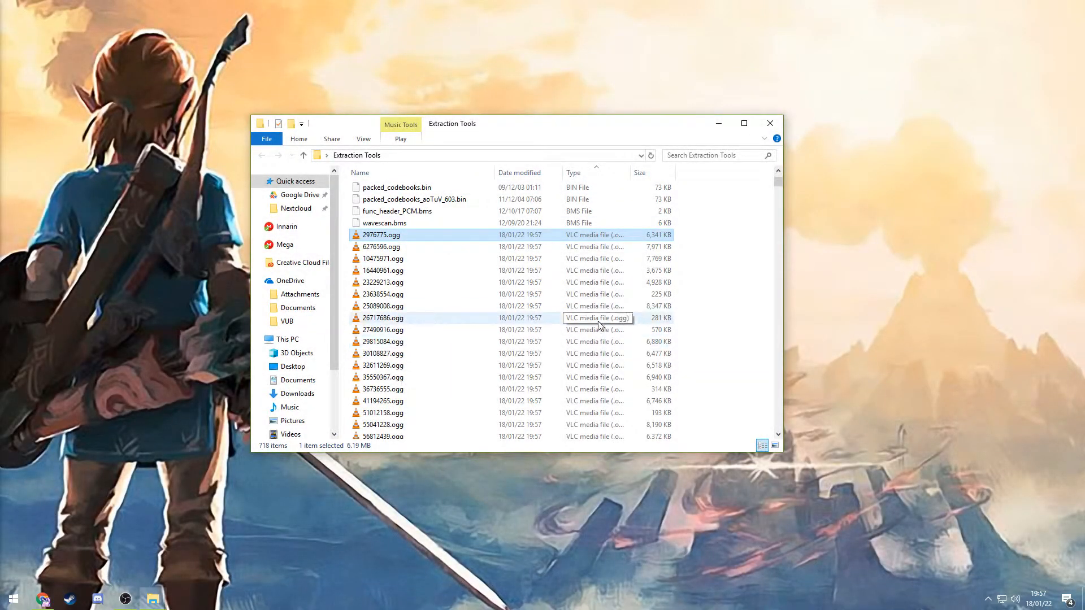
scroll("down", 3)
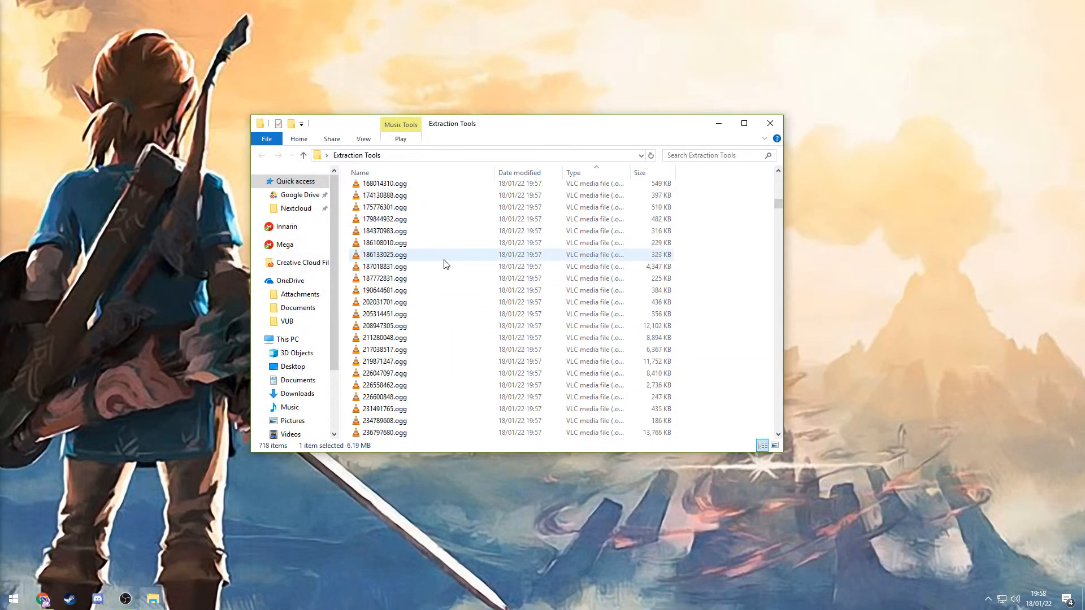
scroll("down", 3)
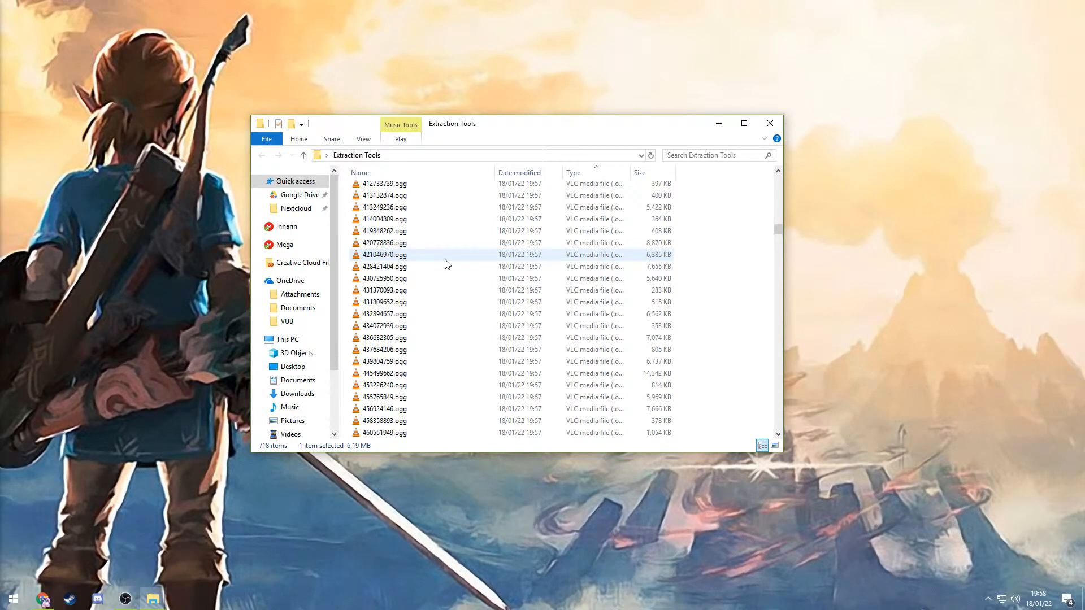
scroll("down", 3)
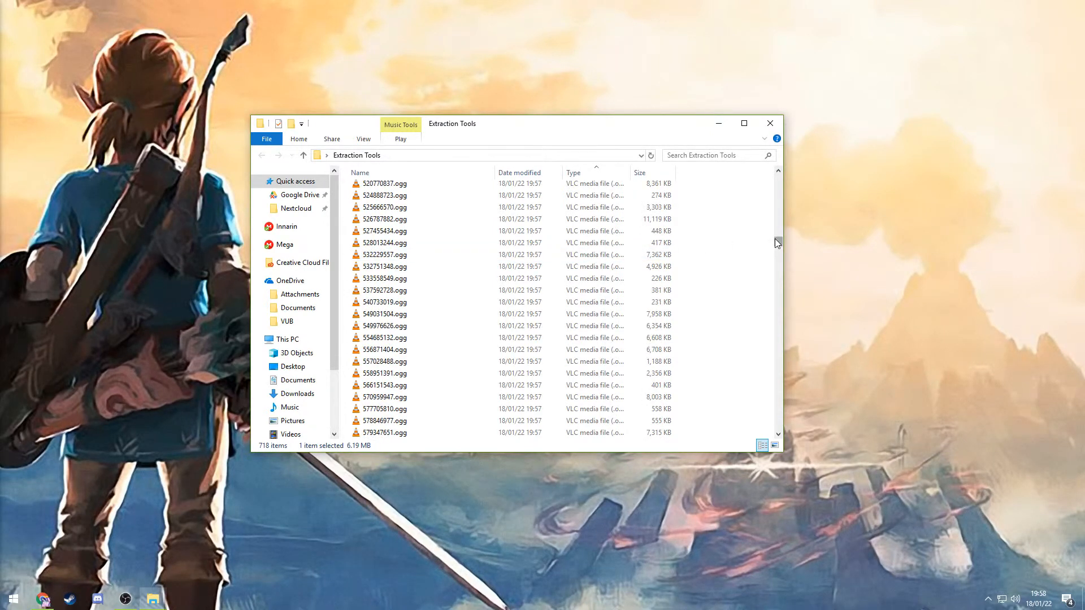
scroll("up", 3)
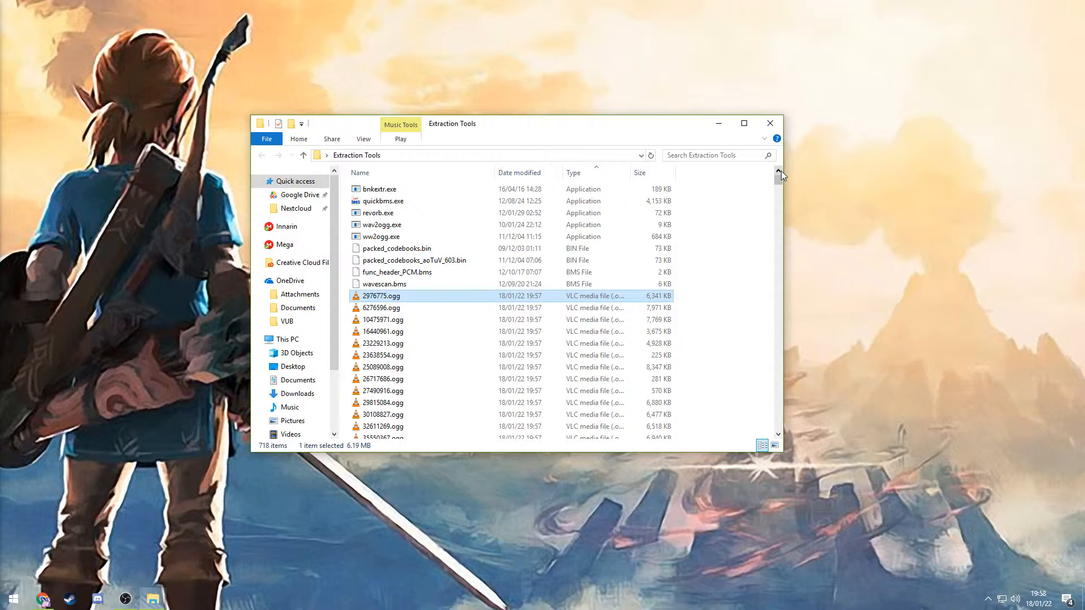
mouse_move(730, 219)
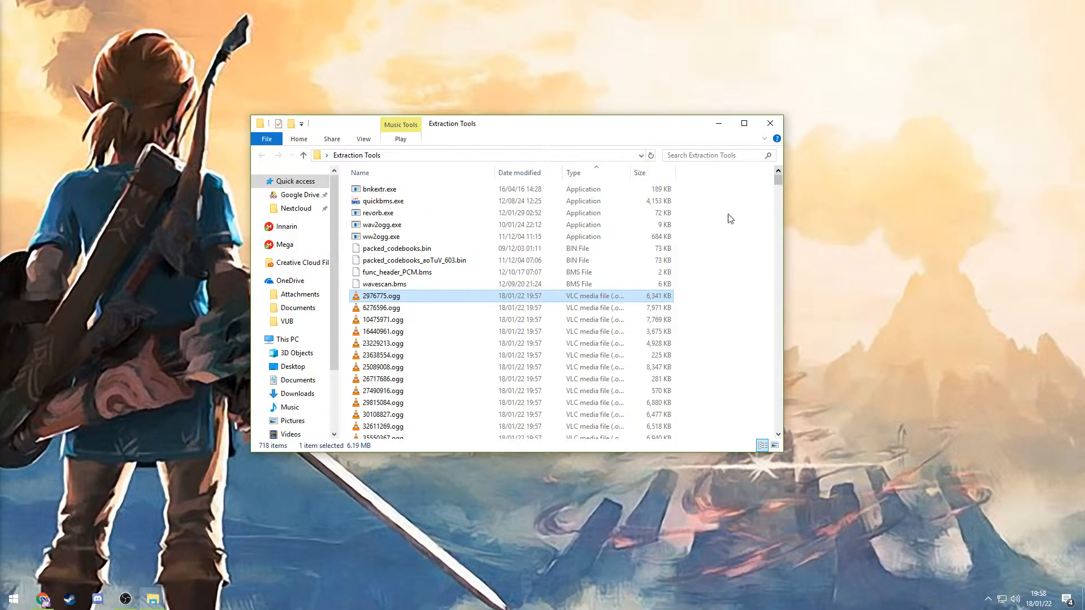
mouse_move(425, 257)
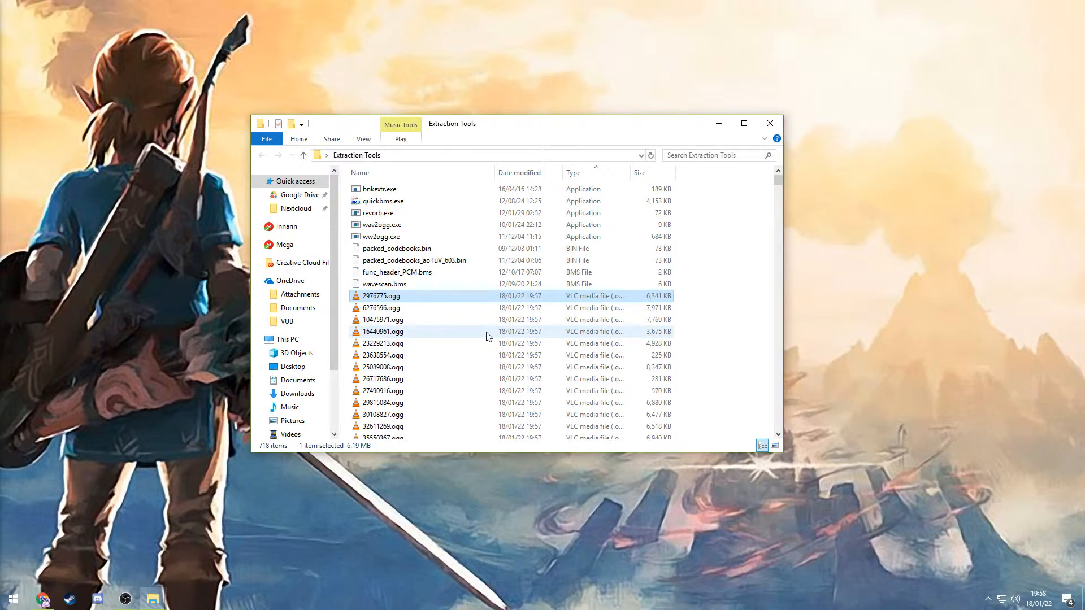
mouse_move(462, 327)
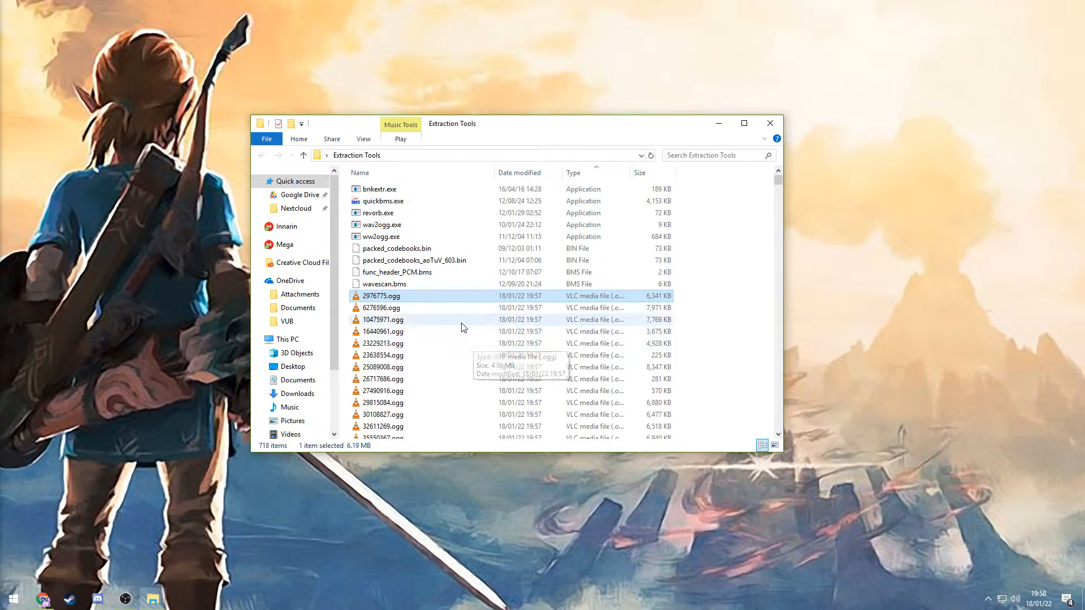
mouse_move(451, 307)
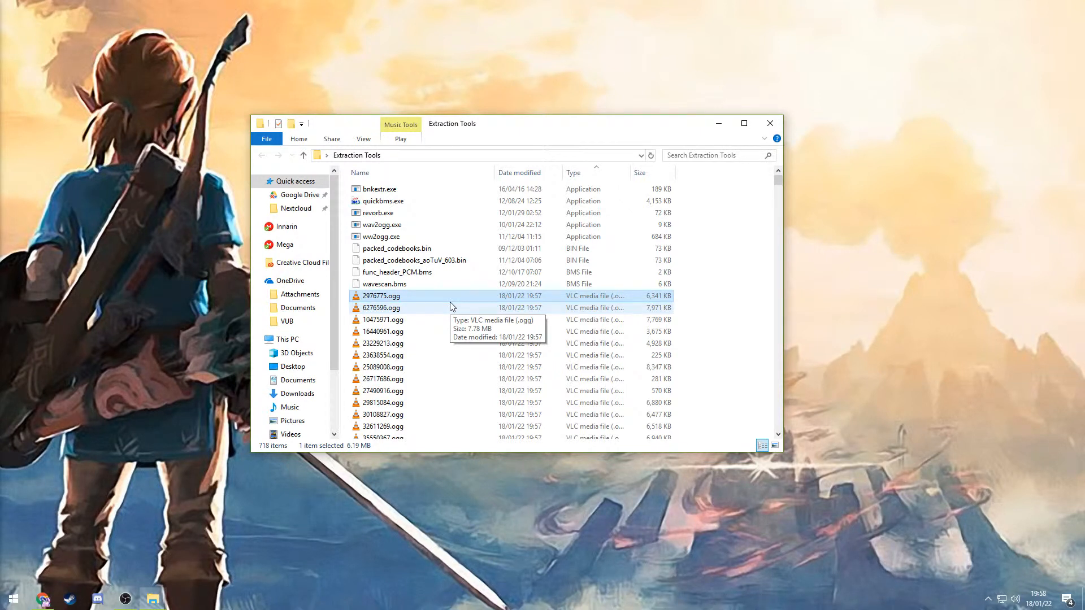
mouse_move(411, 265)
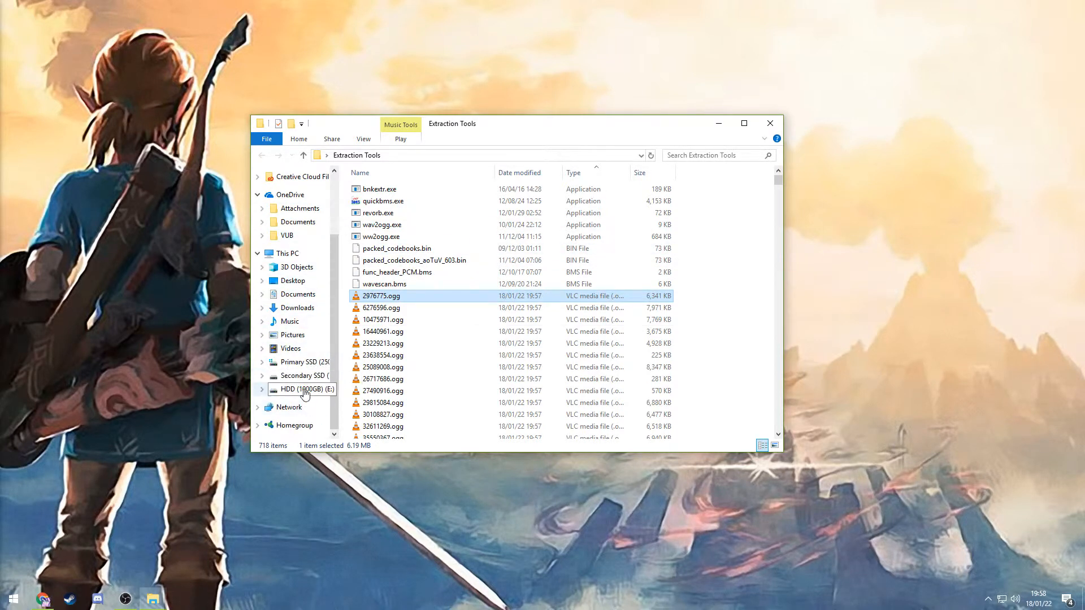
Revisit E:\Games\World_of_Warships, then close File Explorer.
left_click(290, 389)
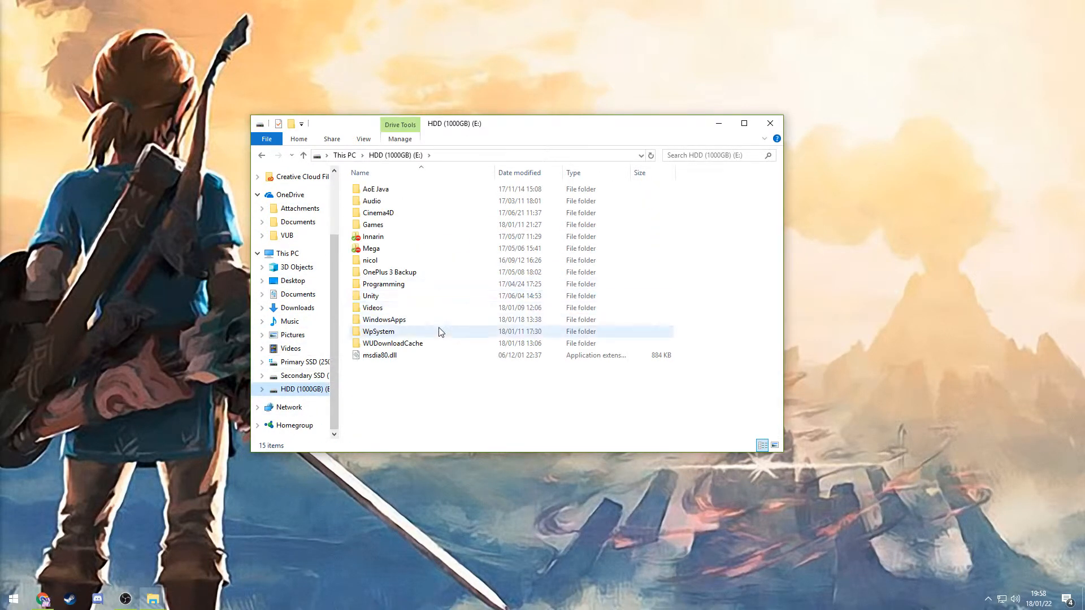
left_click(372, 225)
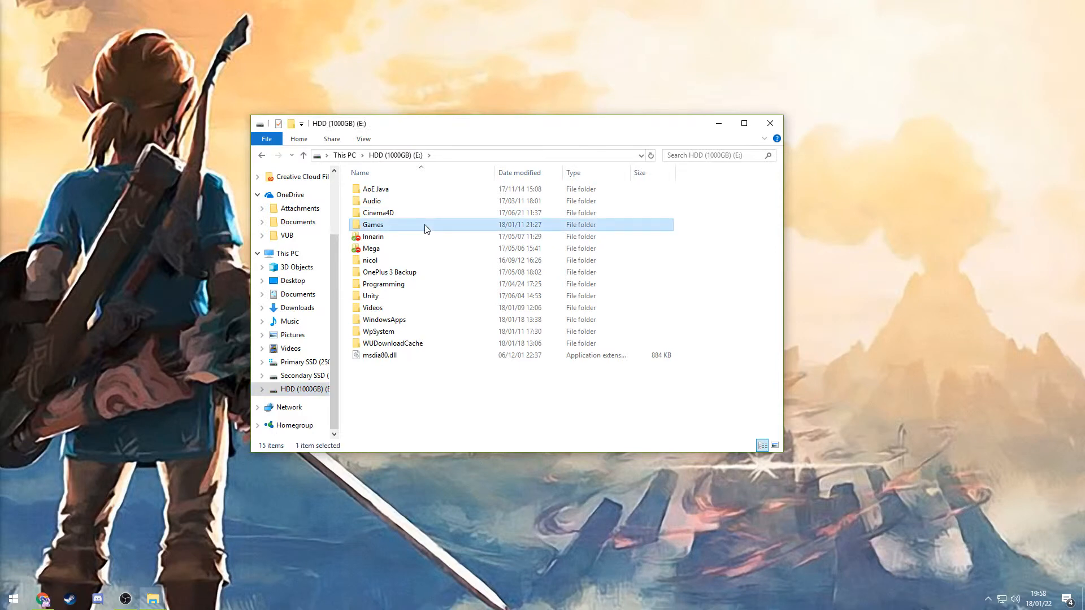
double_click(373, 224)
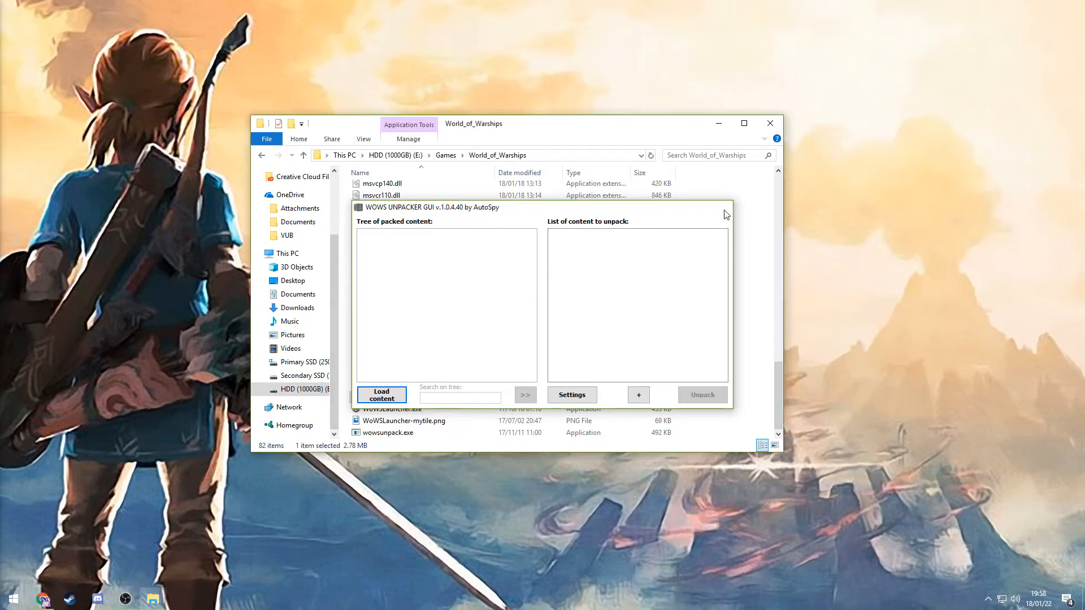
left_click(722, 213)
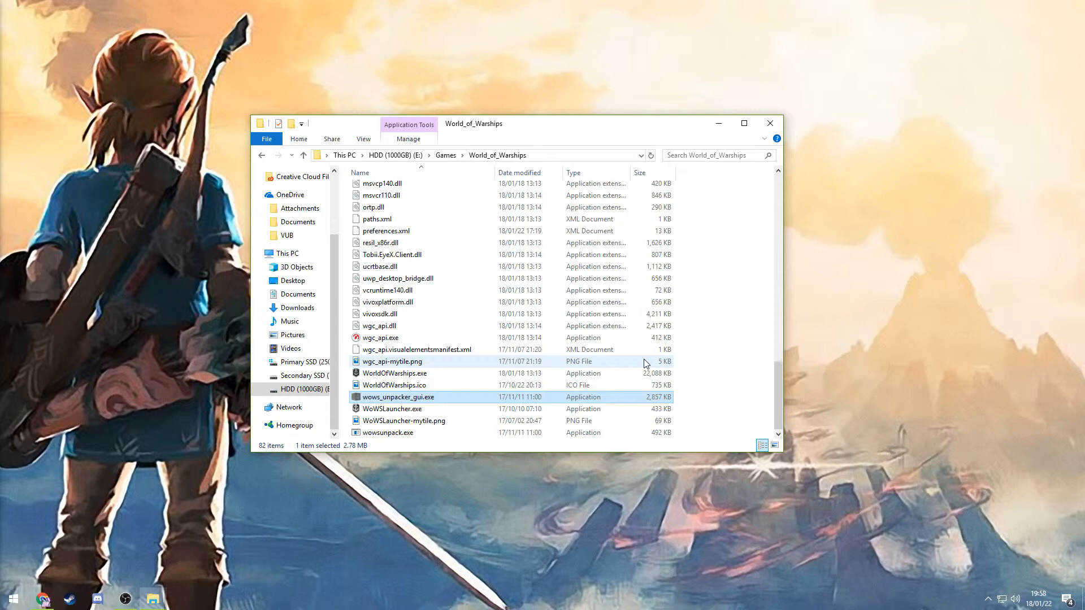
mouse_move(367, 278)
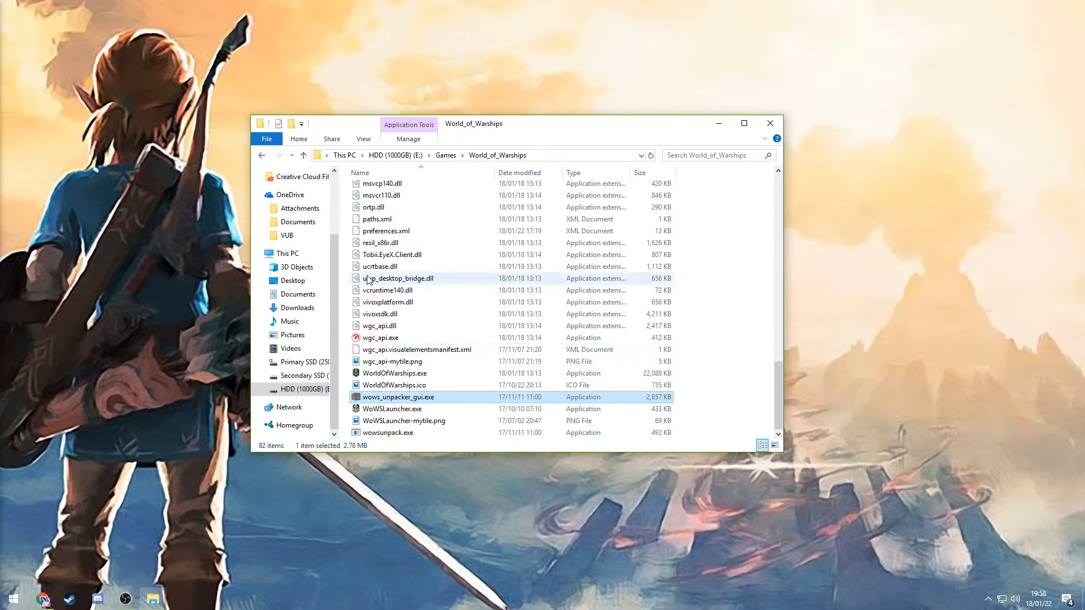
mouse_move(334, 290)
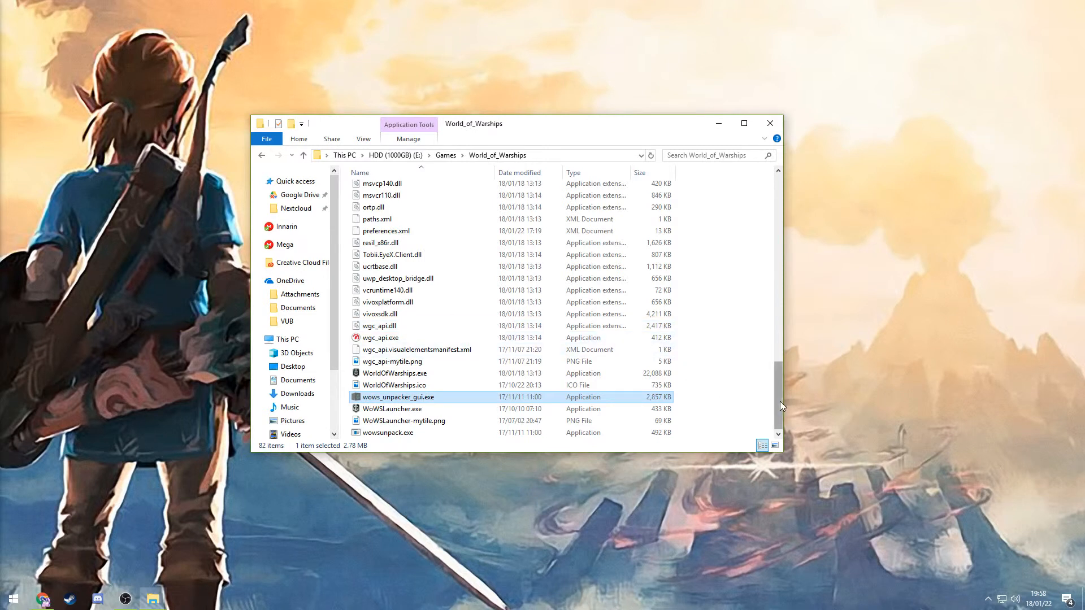
mouse_move(770, 123)
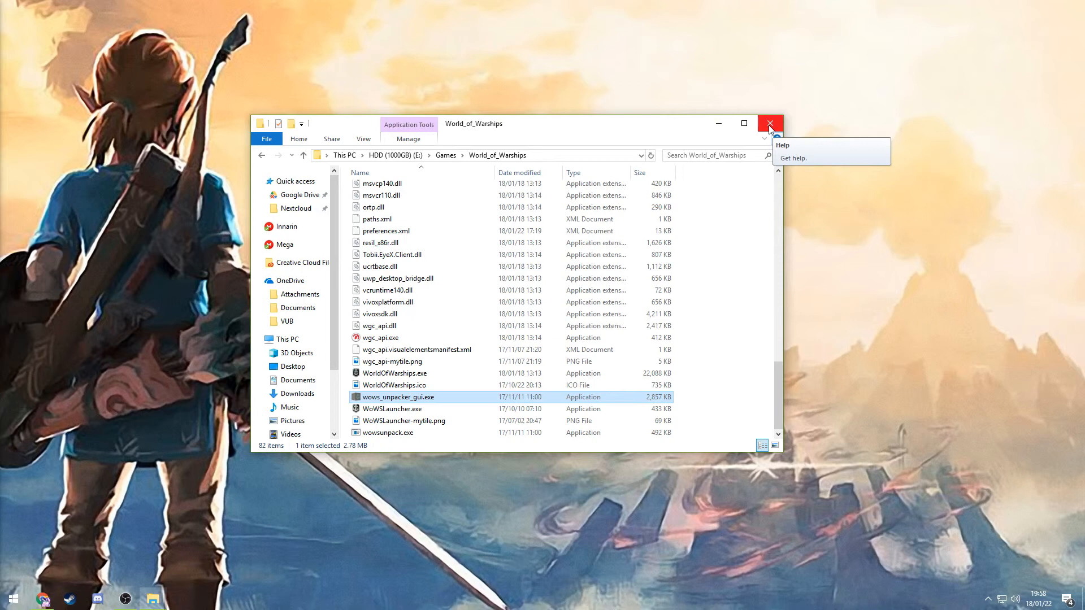
left_click(770, 123)
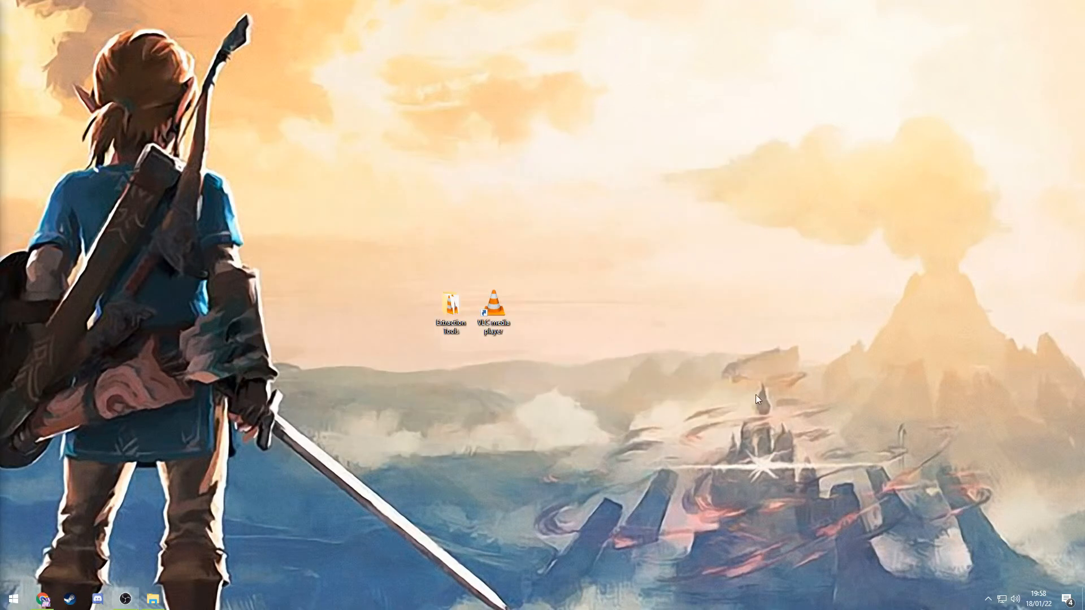
mouse_move(495, 373)
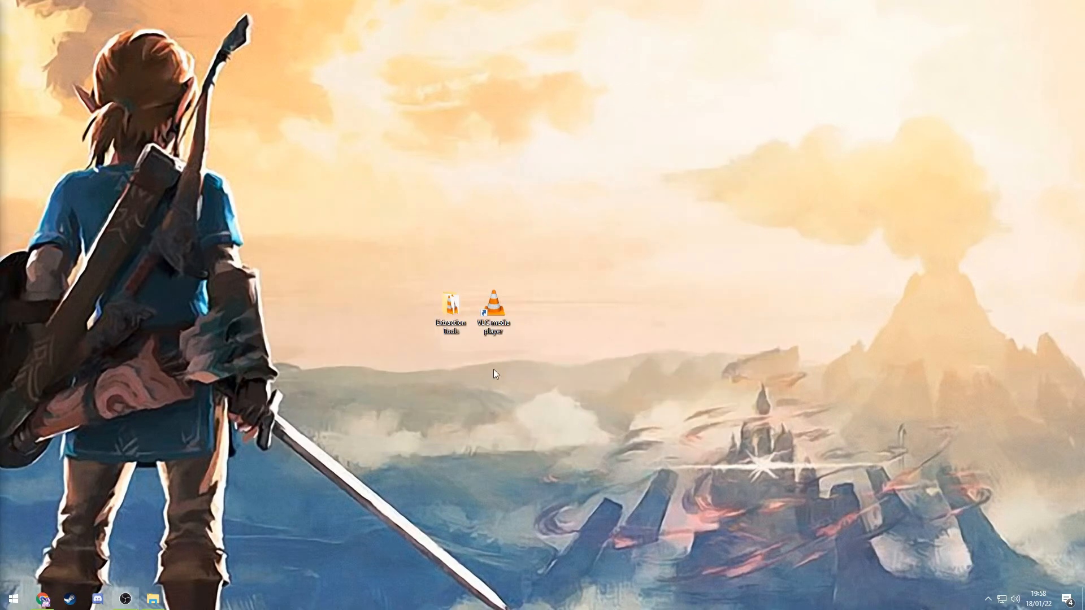